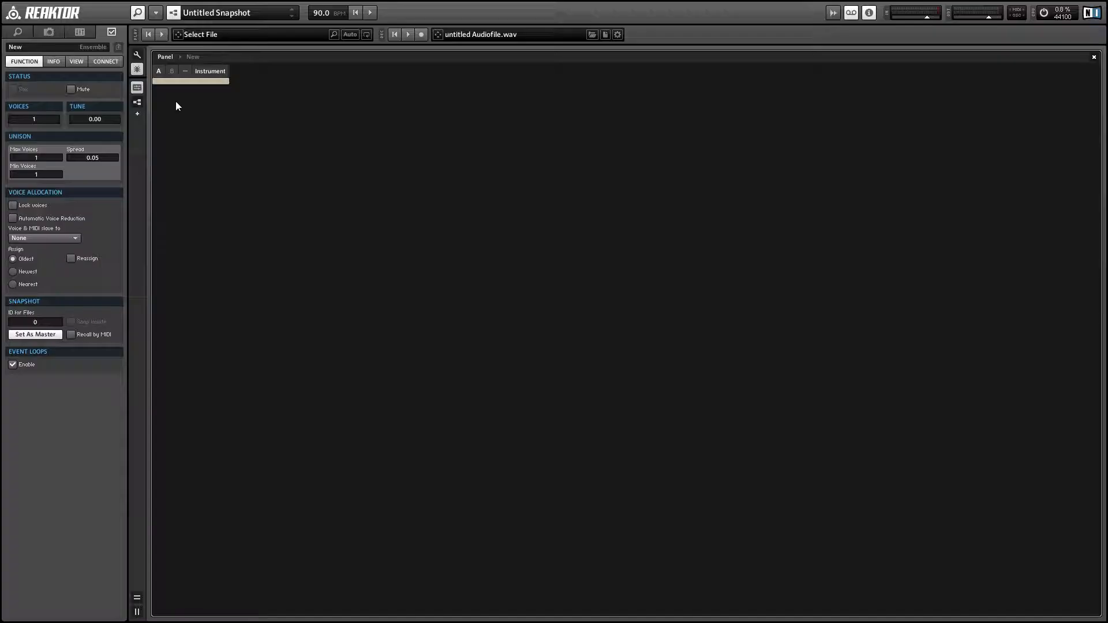
Step: Open the Instrument structure, exposing its two default audio inputs and two outputs
click(210, 71)
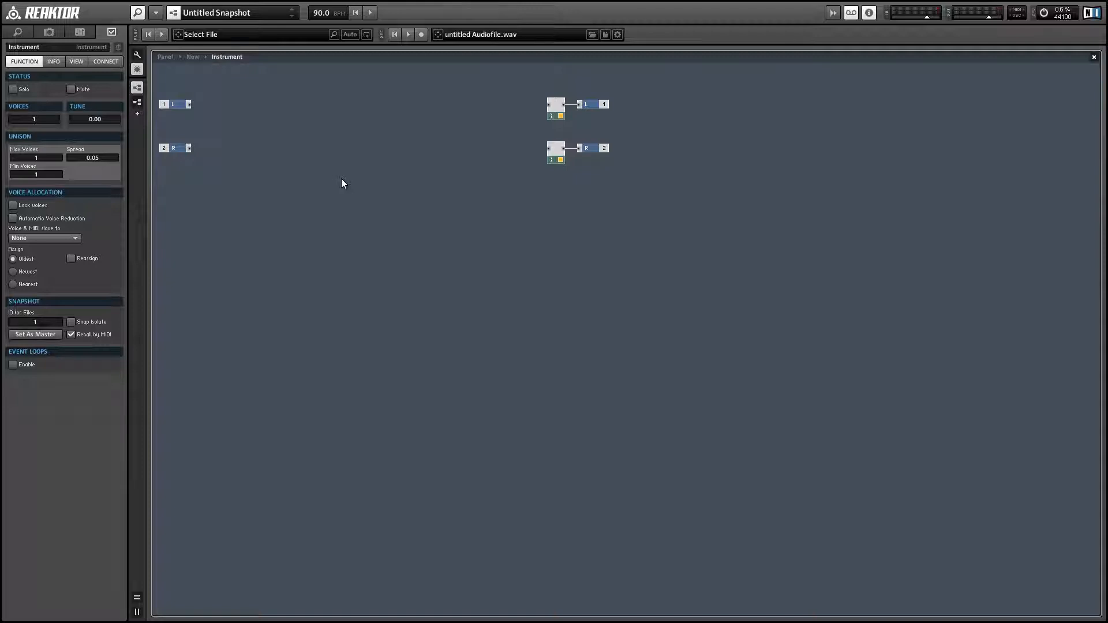
mouse_move(373, 197)
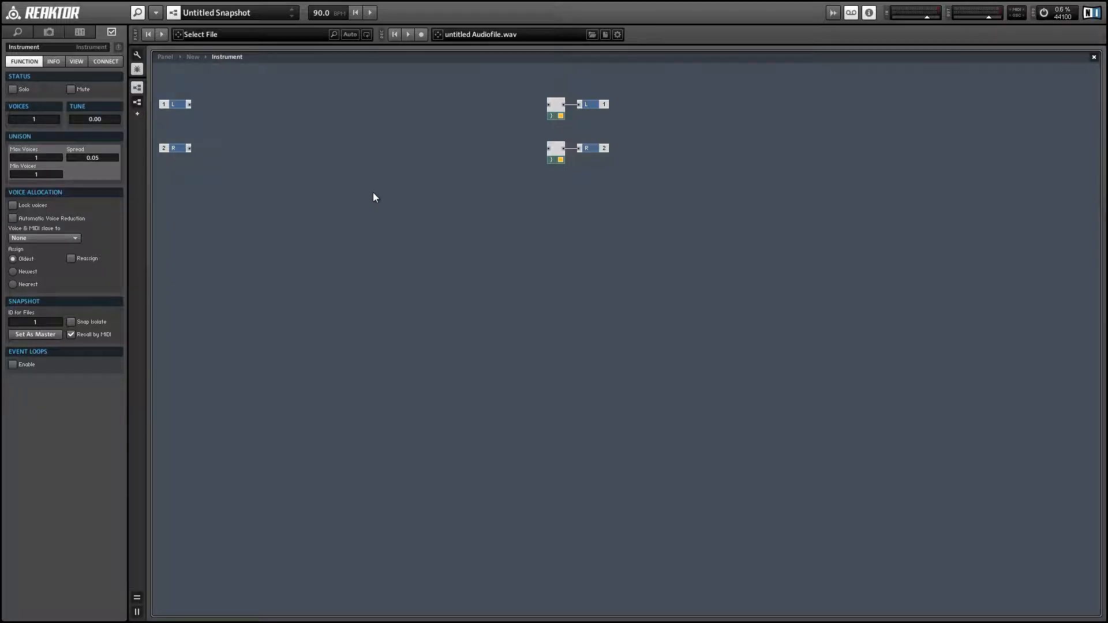
Step: Insert an XY panel module set to Always Active, Object Type Scope, with a cursor style
right_click(374, 197)
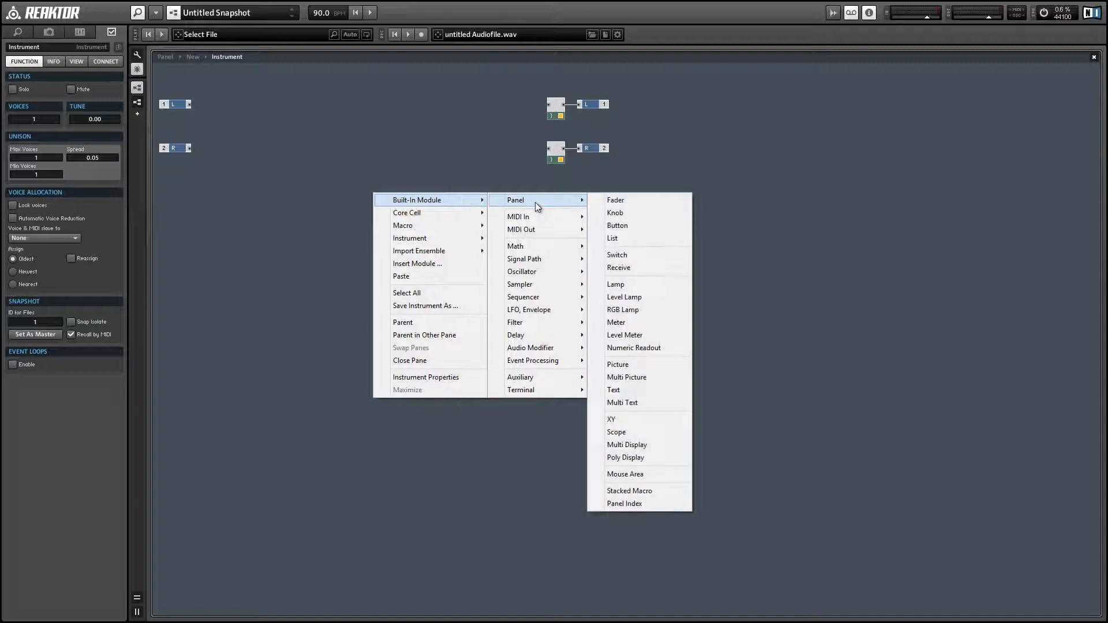
mouse_move(620, 425)
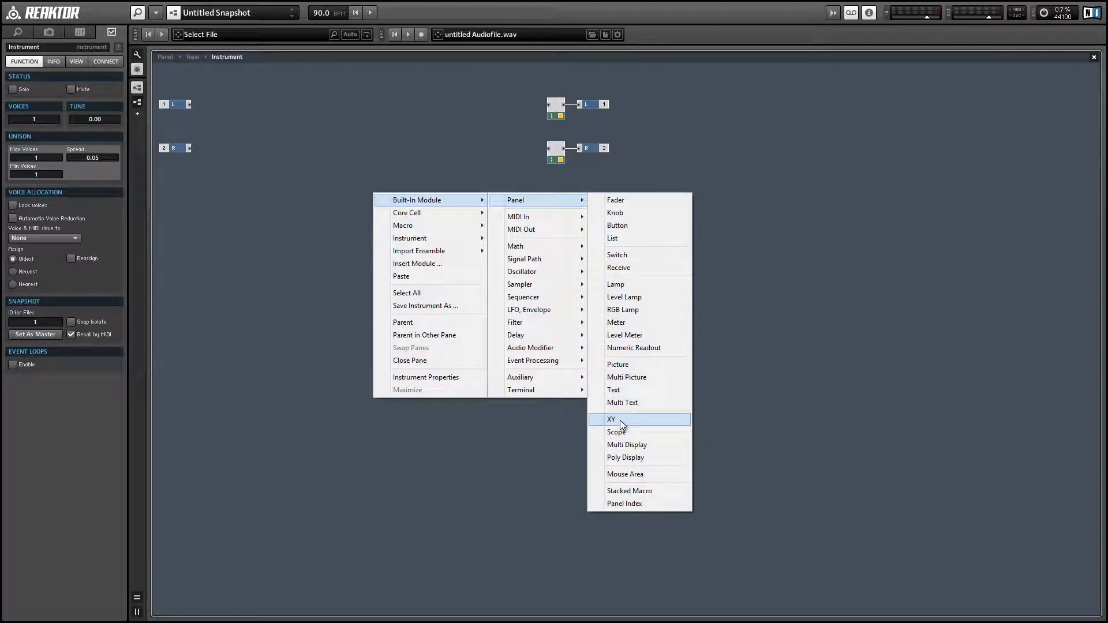
click(611, 419)
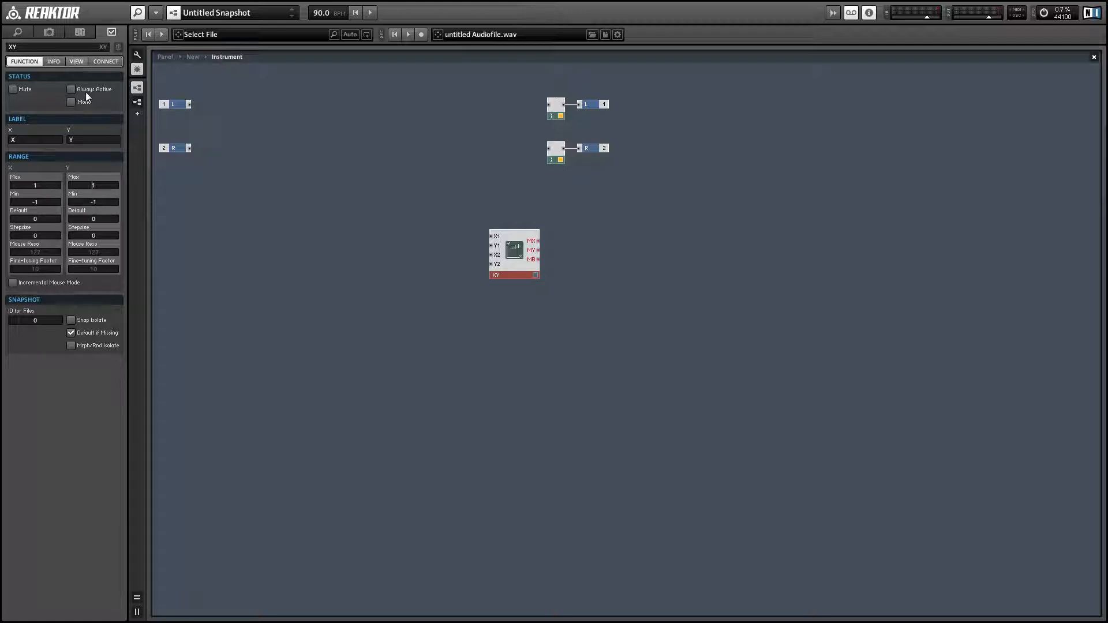
click(70, 89)
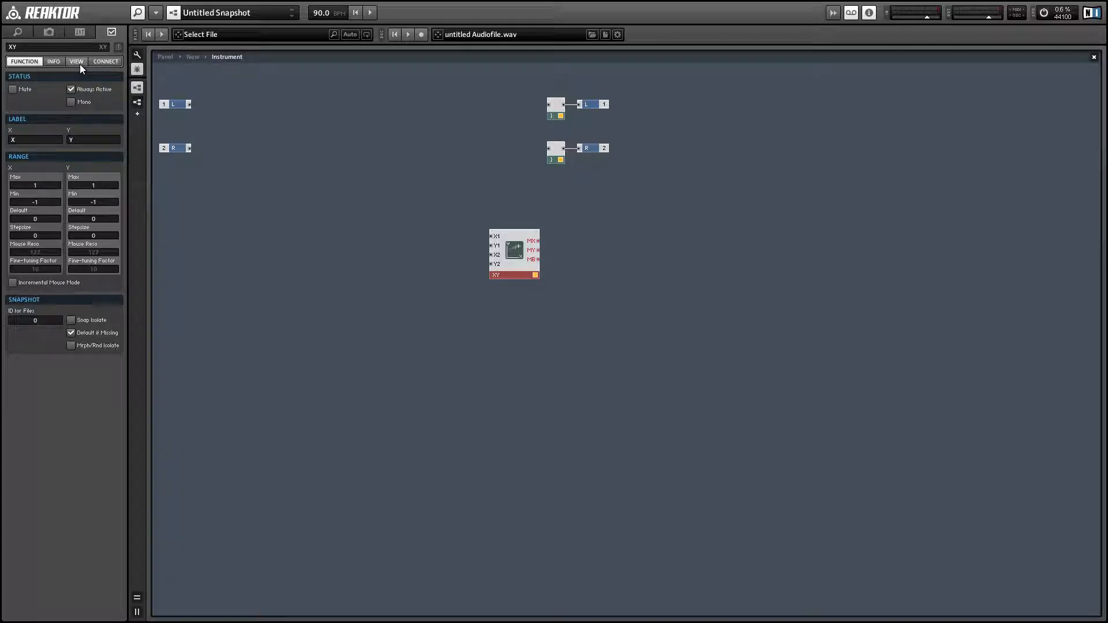
click(75, 61)
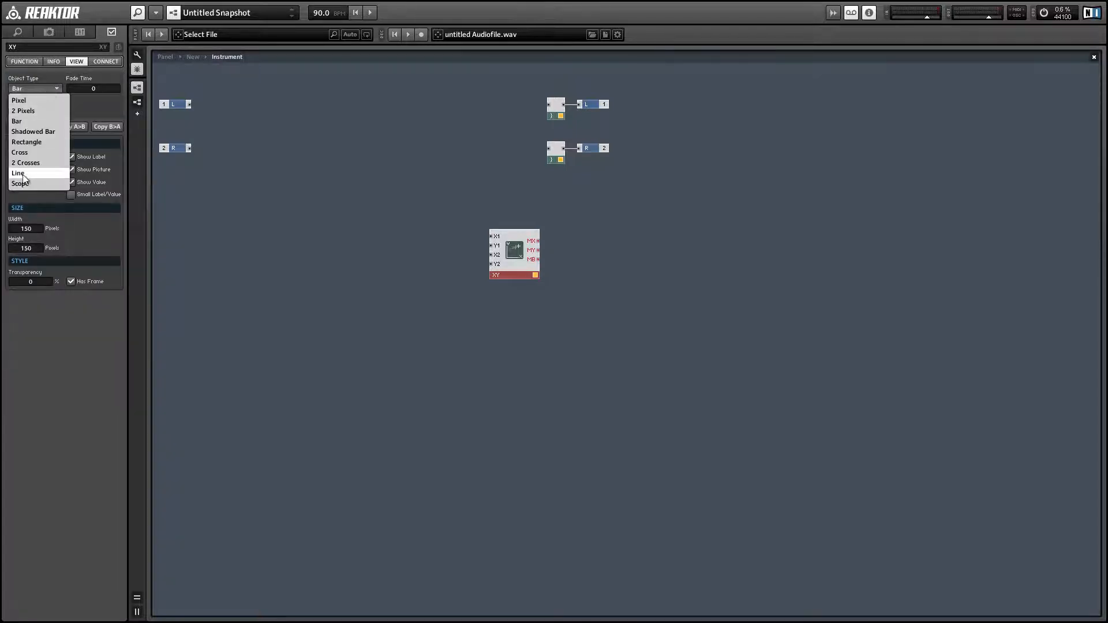
click(17, 183)
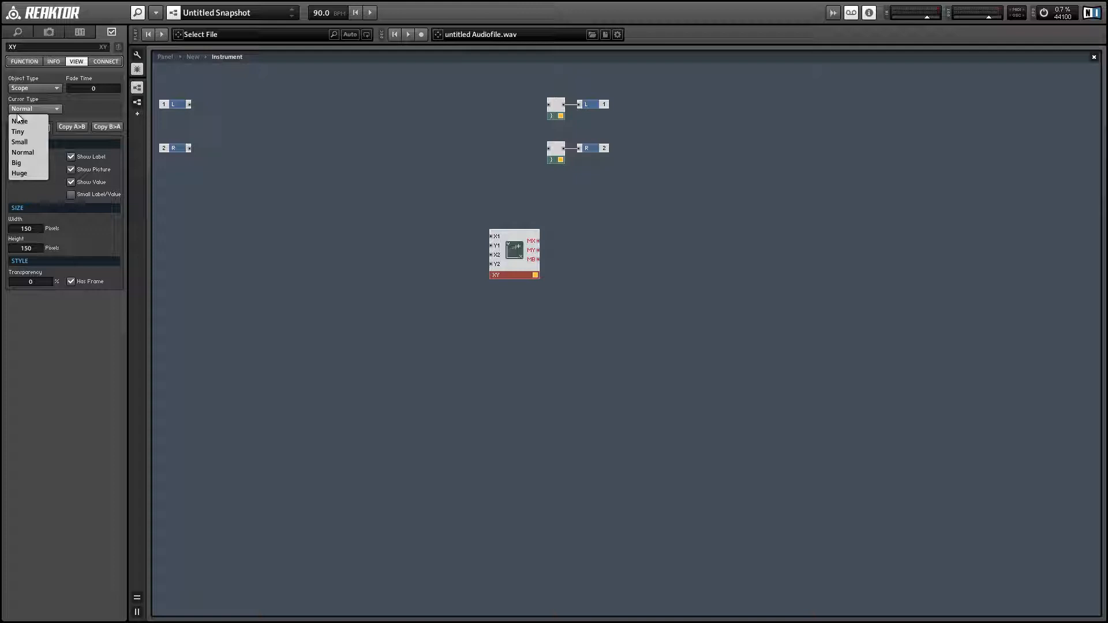
click(19, 120)
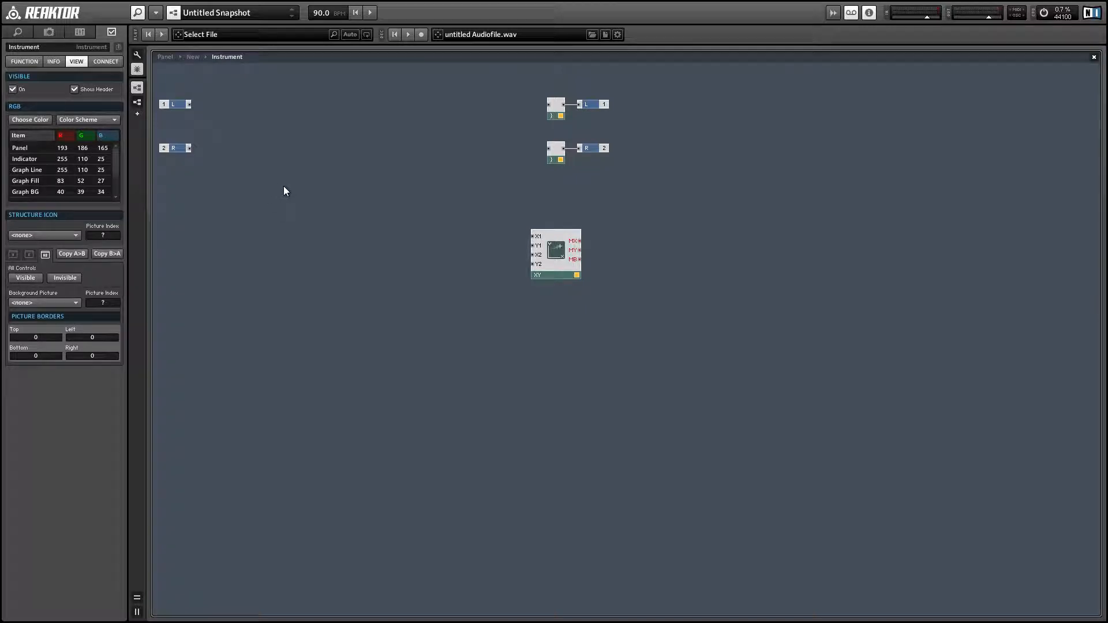
Step: Insert a Ramp oscillator from the built-in Oscillator modules
right_click(284, 189)
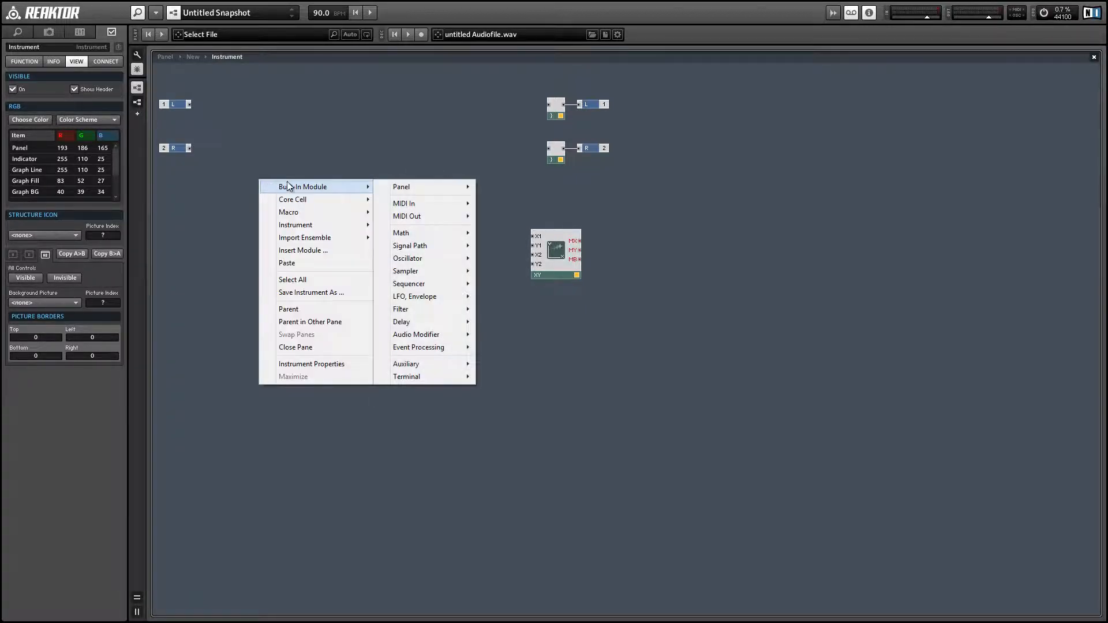
click(408, 258)
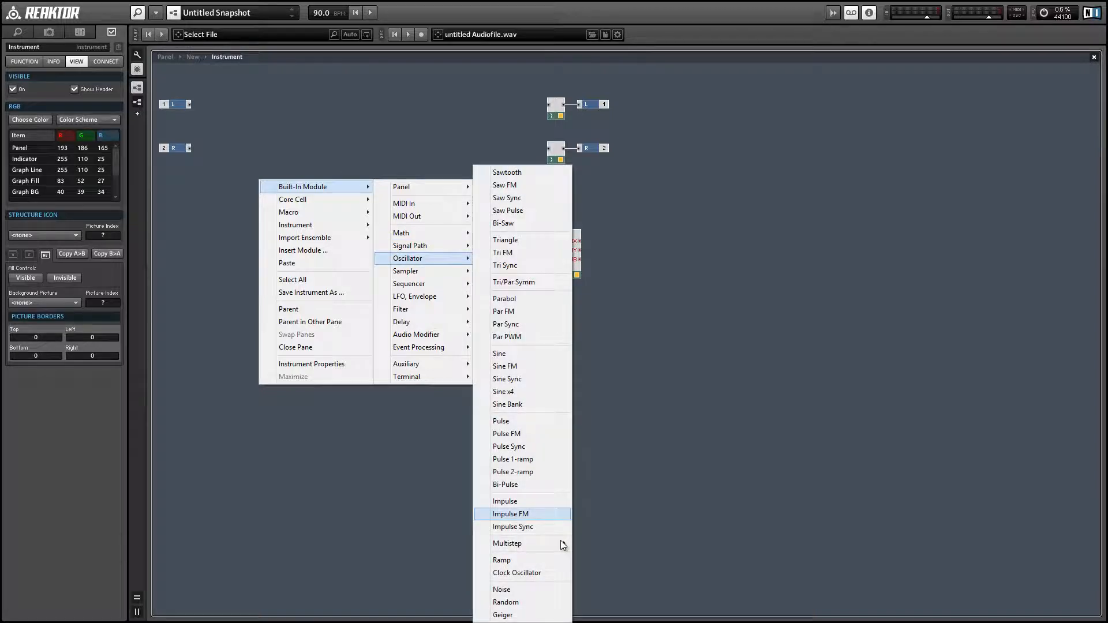
click(501, 560)
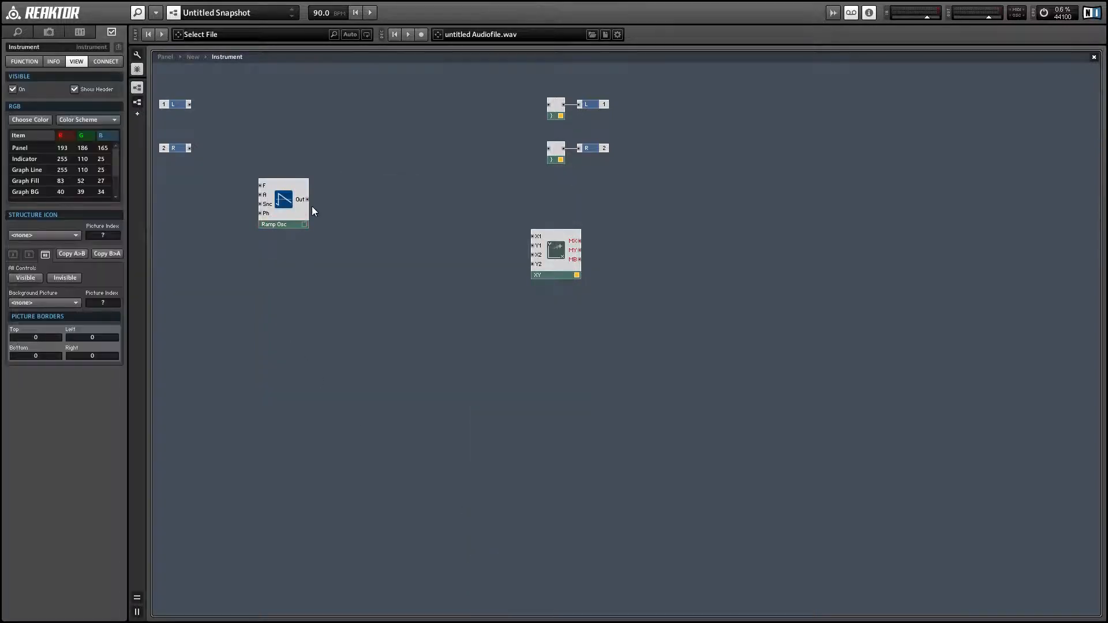
mouse_move(303, 199)
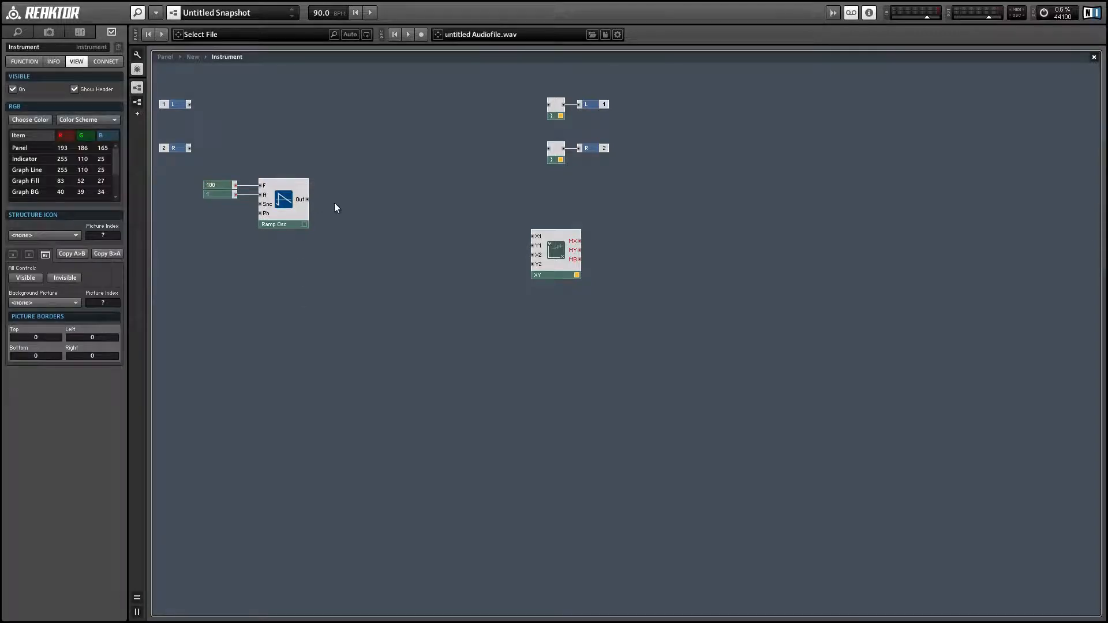
Step: Add a Multiply with constant 2 after Ramp Osc, then a second math module feeding XY X1
right_click(336, 207)
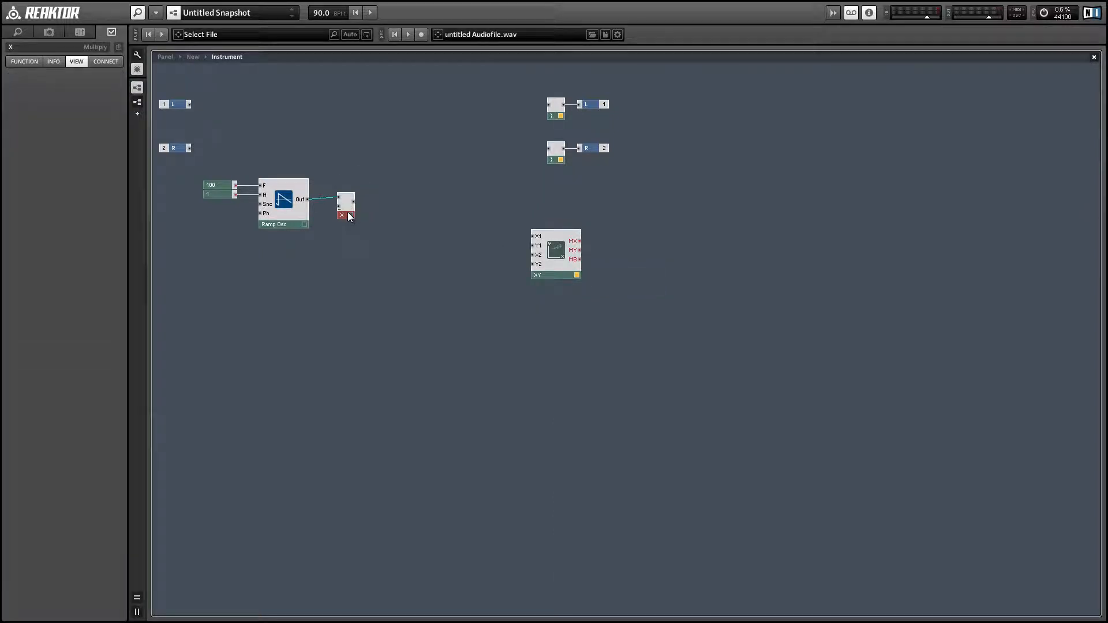
right_click(347, 205)
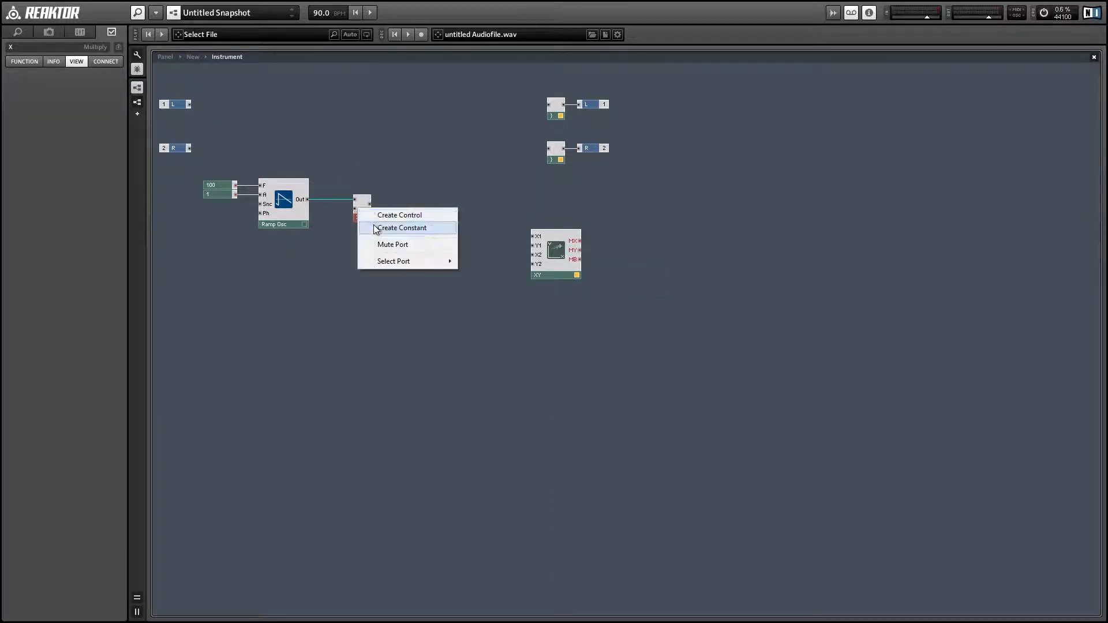
click(401, 227)
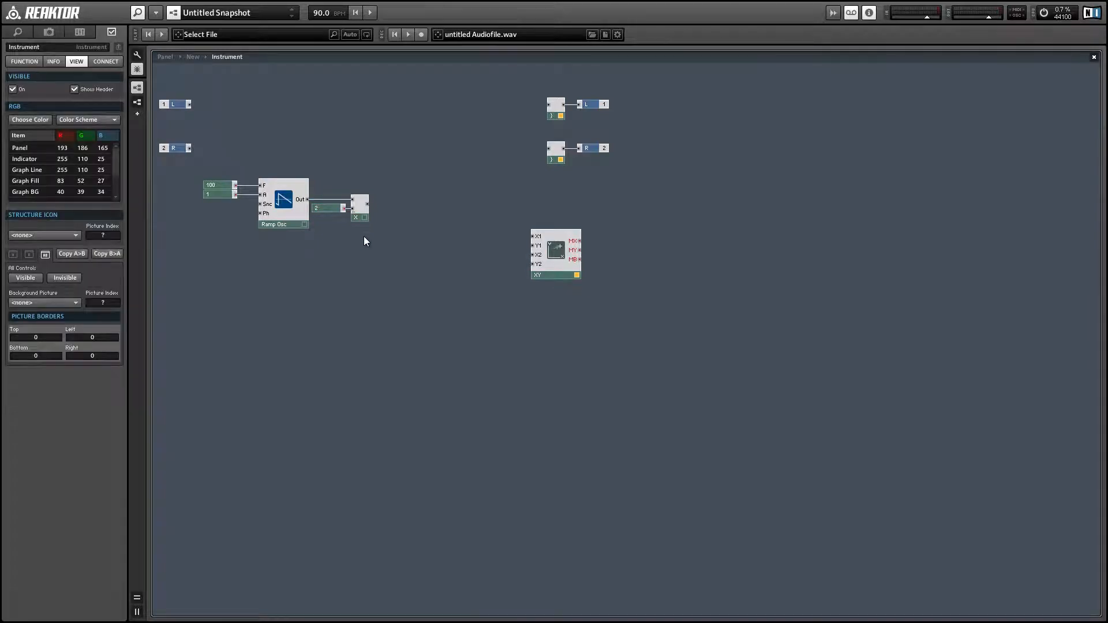
mouse_move(367, 240)
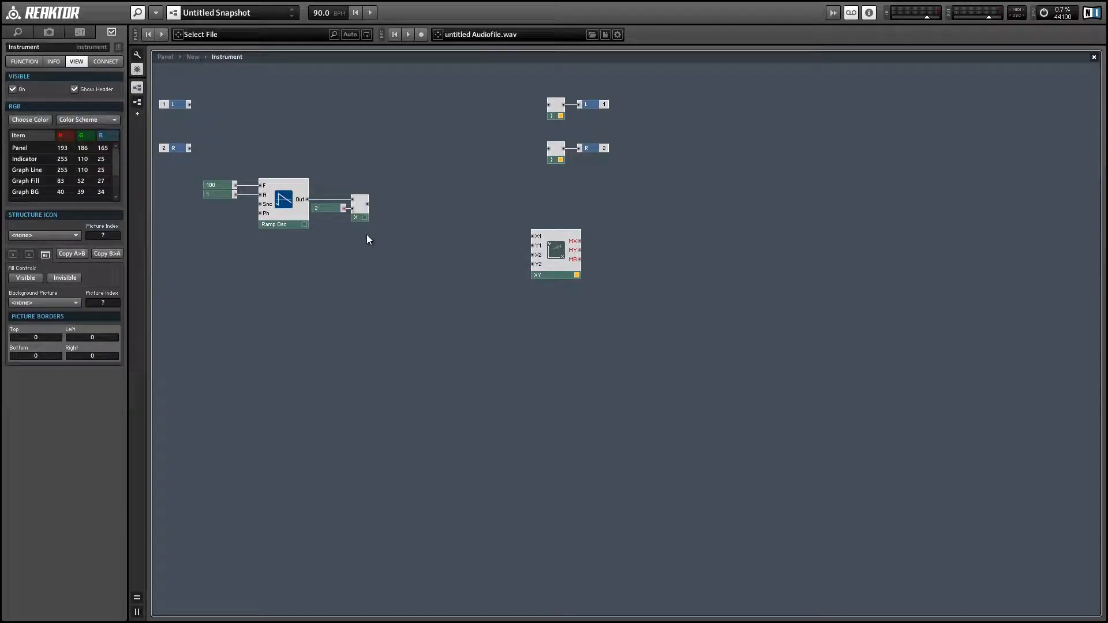
right_click(367, 239)
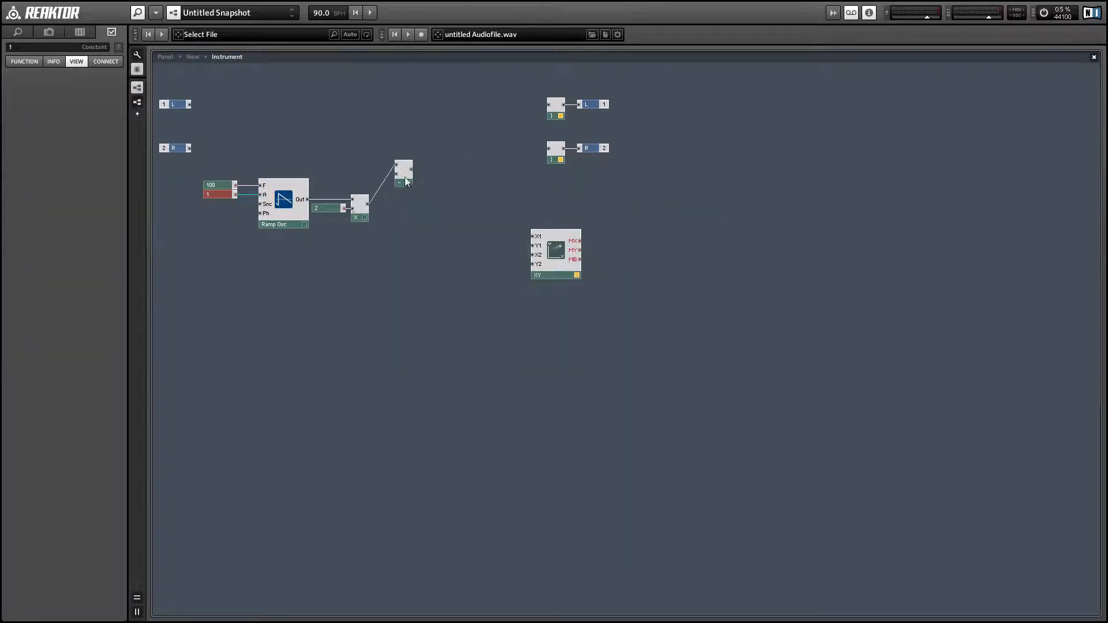
drag(403, 173, 385, 212)
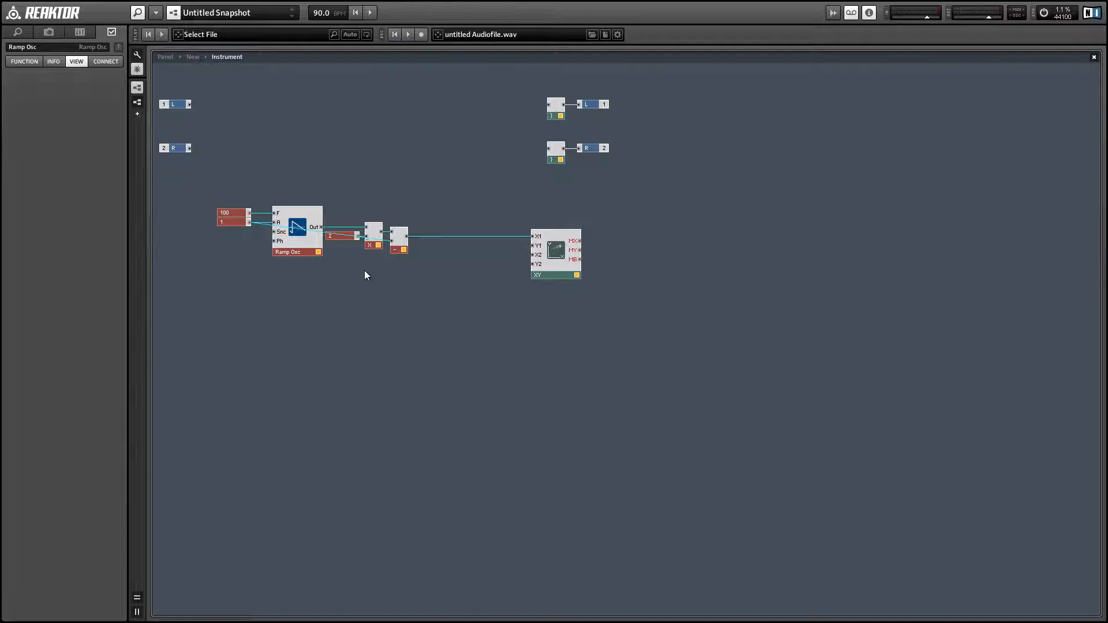
Step: Insert the Shaper macro from the core cells menu and select it
right_click(366, 275)
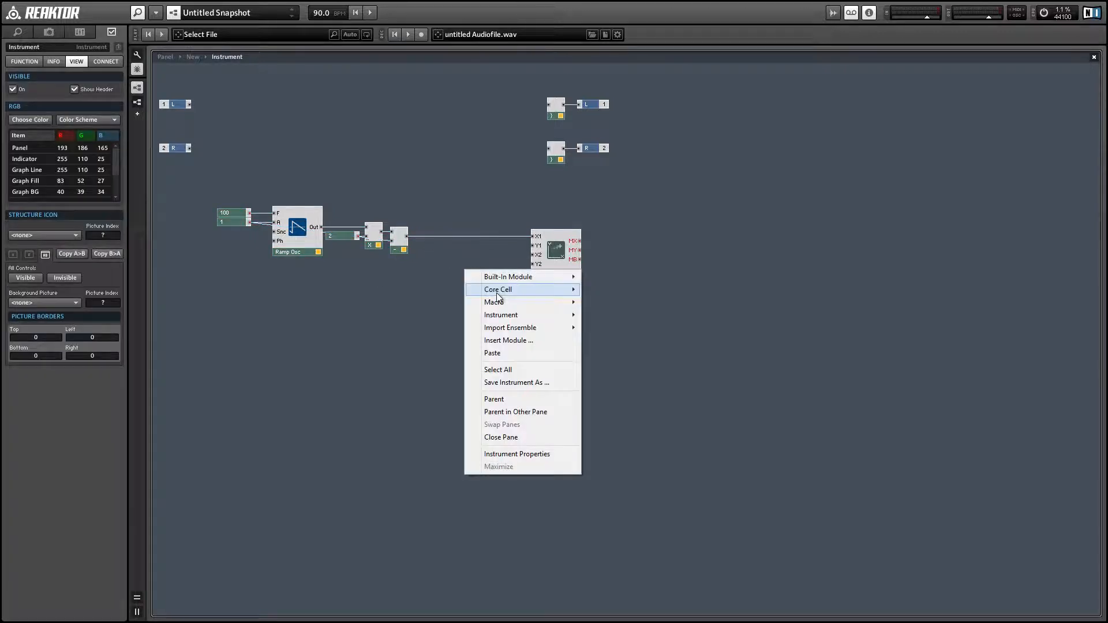
click(494, 301)
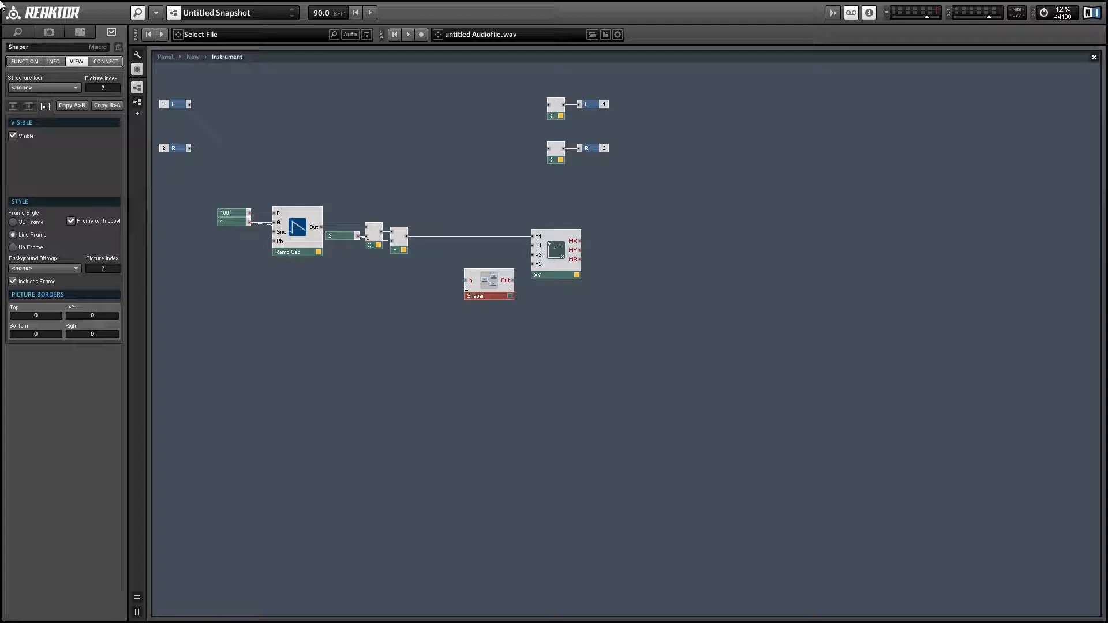
mouse_move(458, 243)
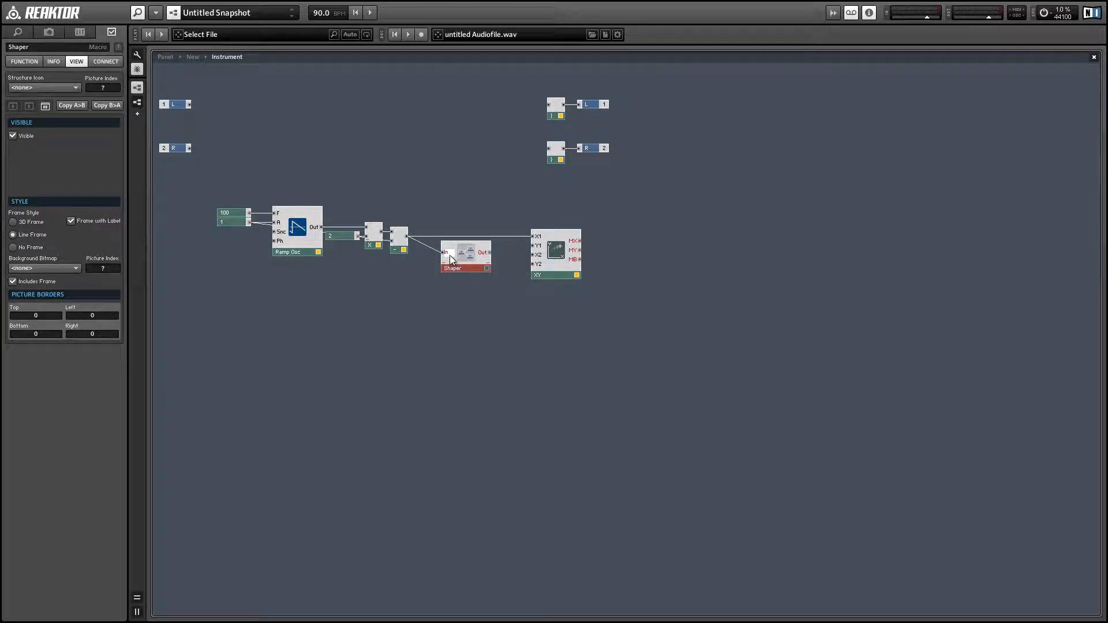
click(464, 268)
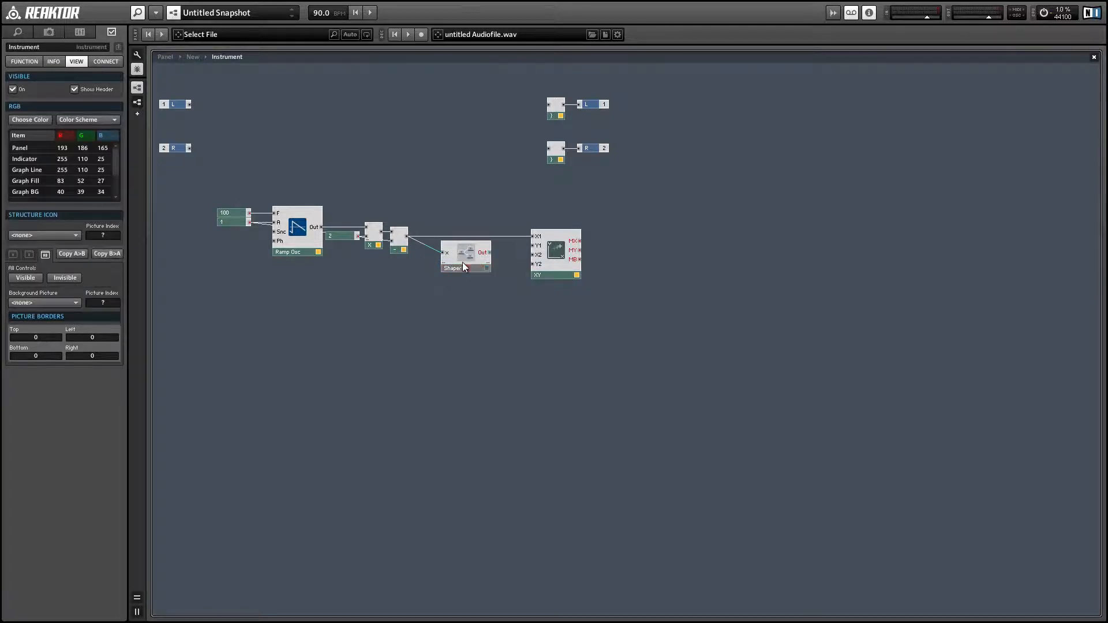
click(451, 256)
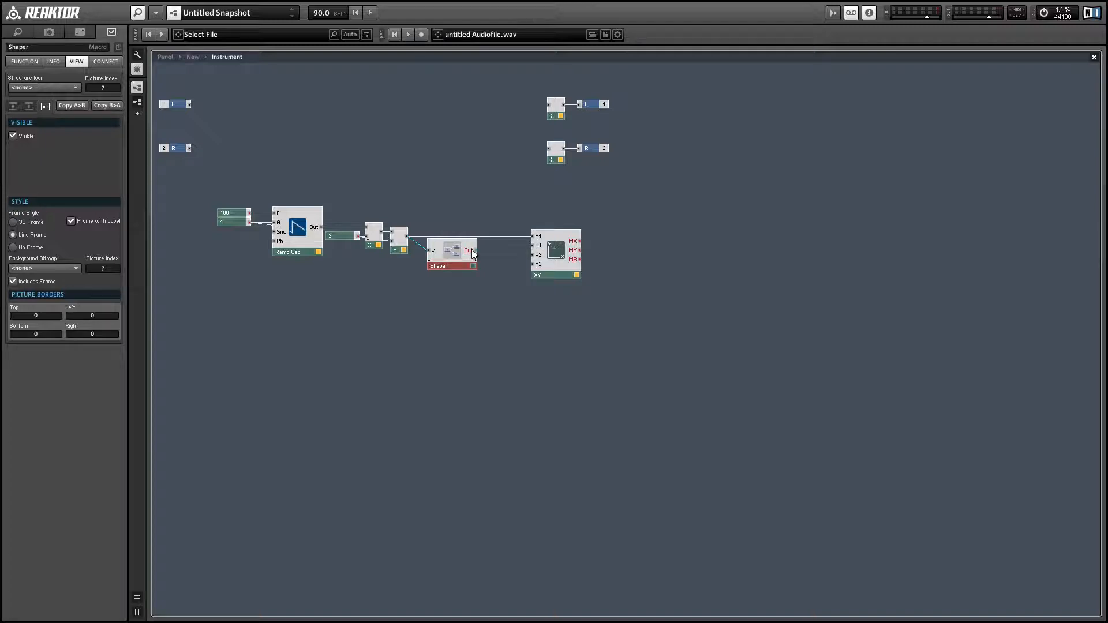
mouse_move(469, 253)
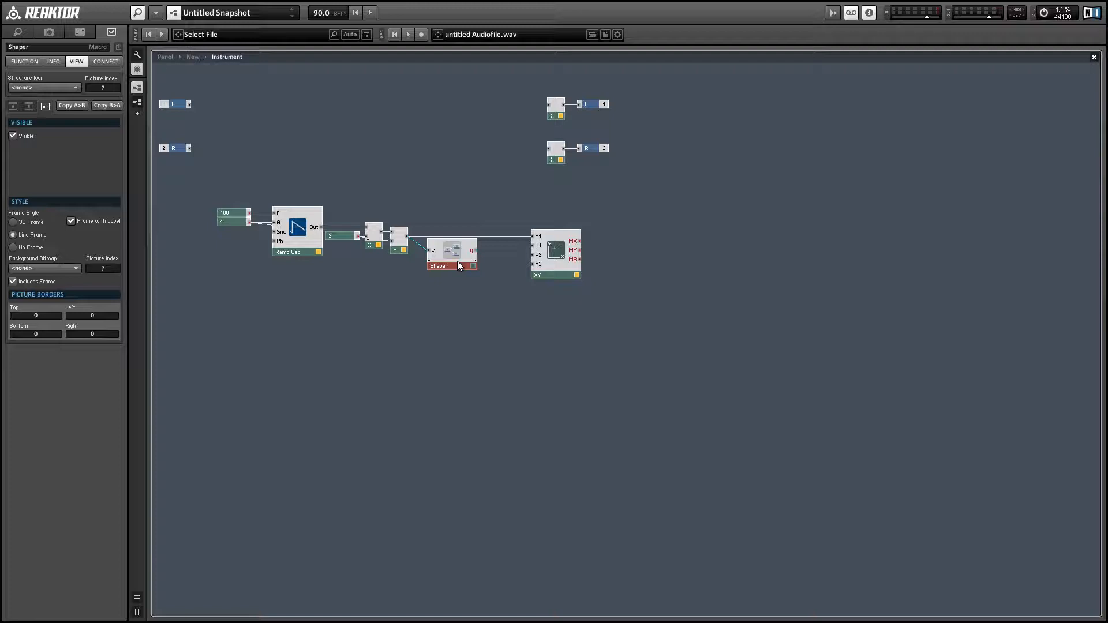
Step: Wire x straight to y inside Shaper, then connect Shaper's y output to XY Y1
double_click(438, 265)
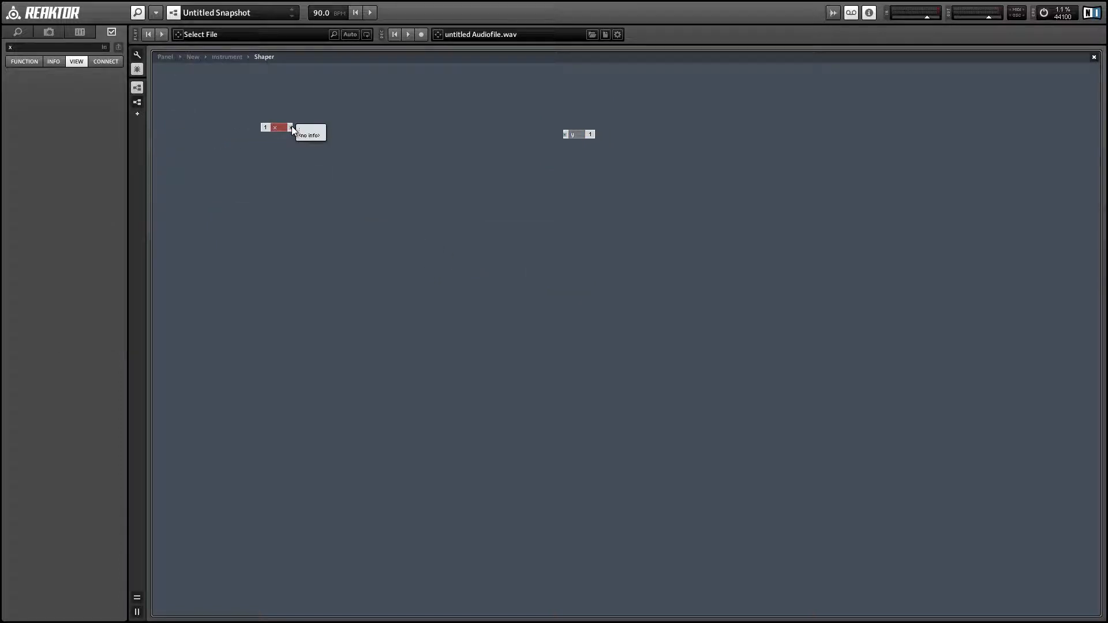
right_click(306, 122)
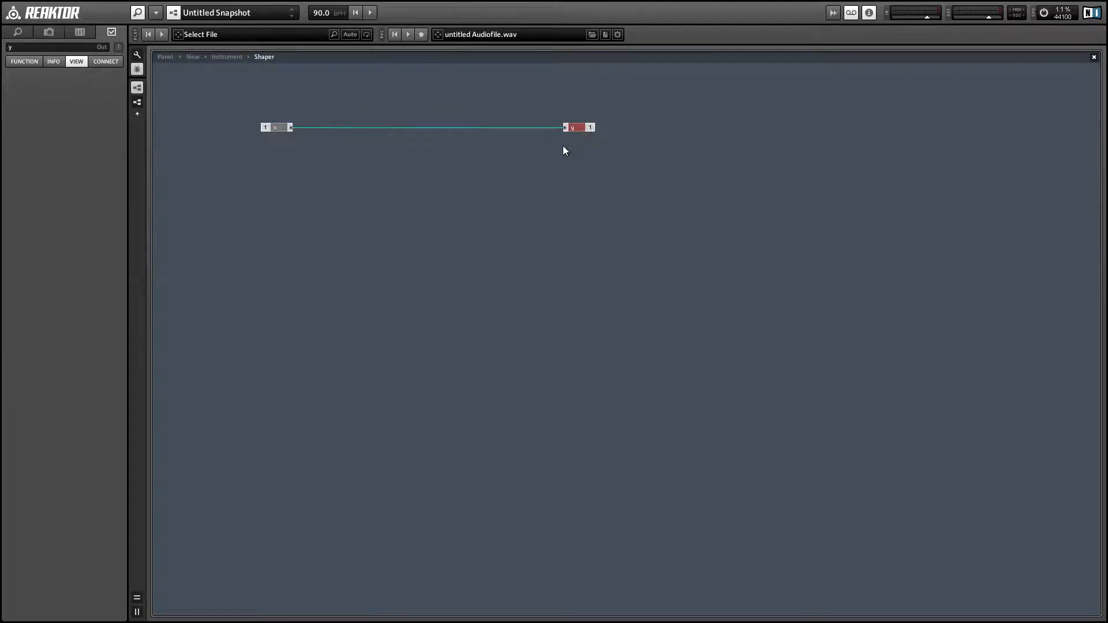
click(227, 57)
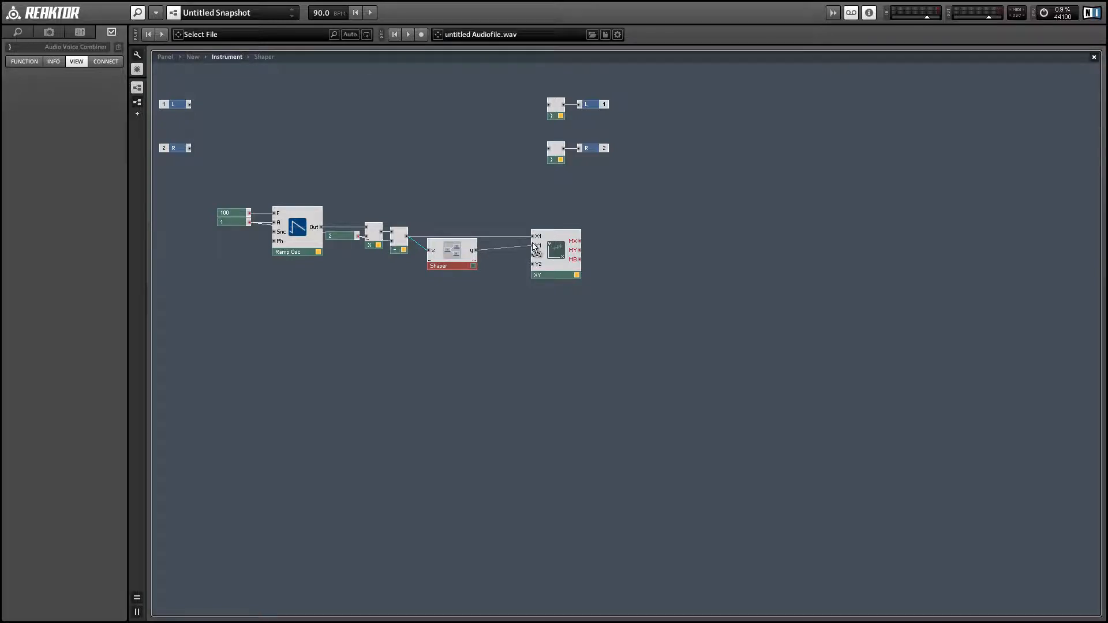
click(447, 246)
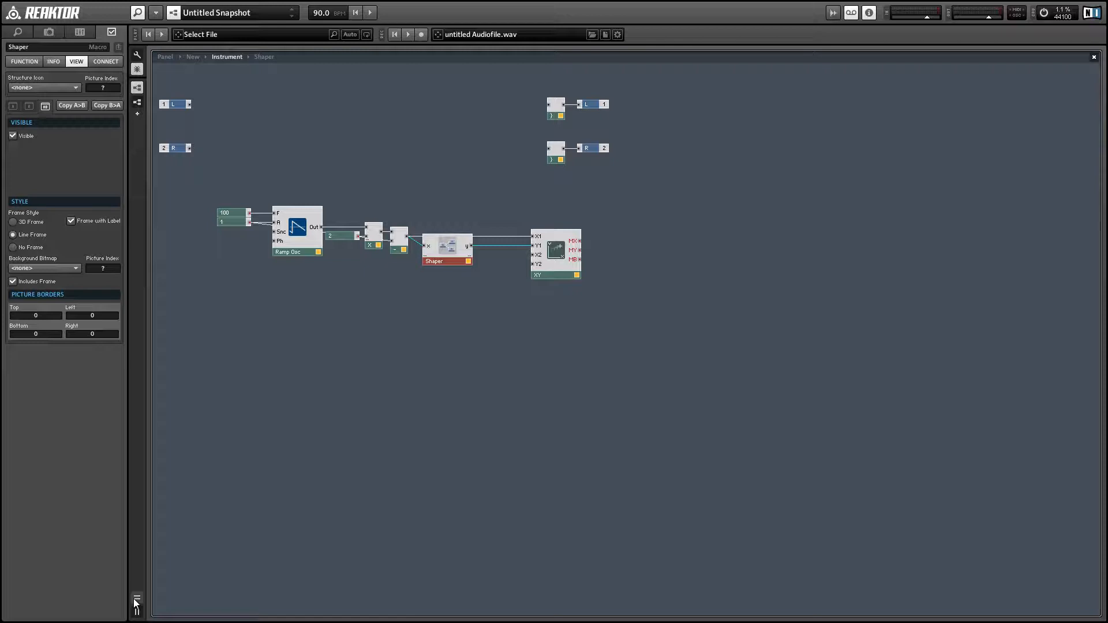
Step: Show the panel scope, test 0.5 constant scaling inside Shaper, then delete those modules
click(136, 598)
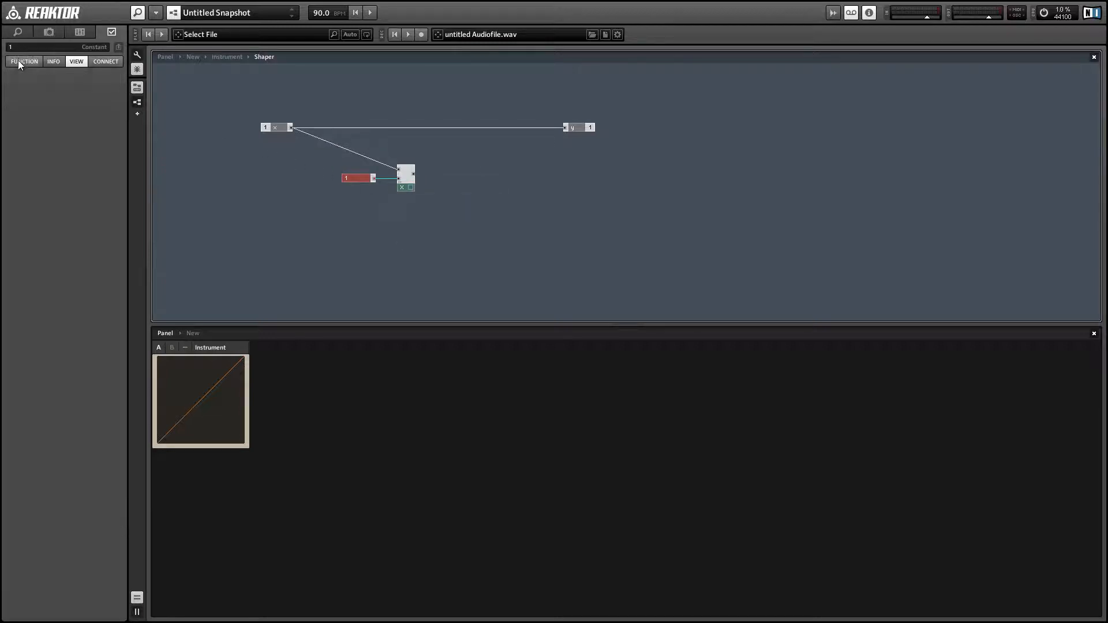
click(24, 62)
text(0.5)
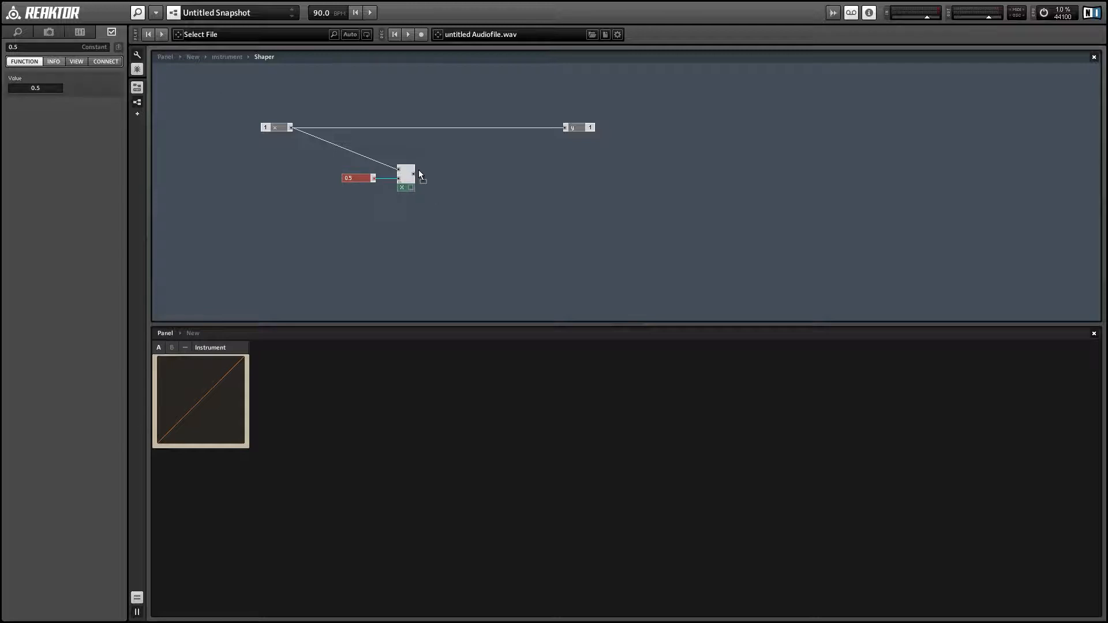
click(405, 174)
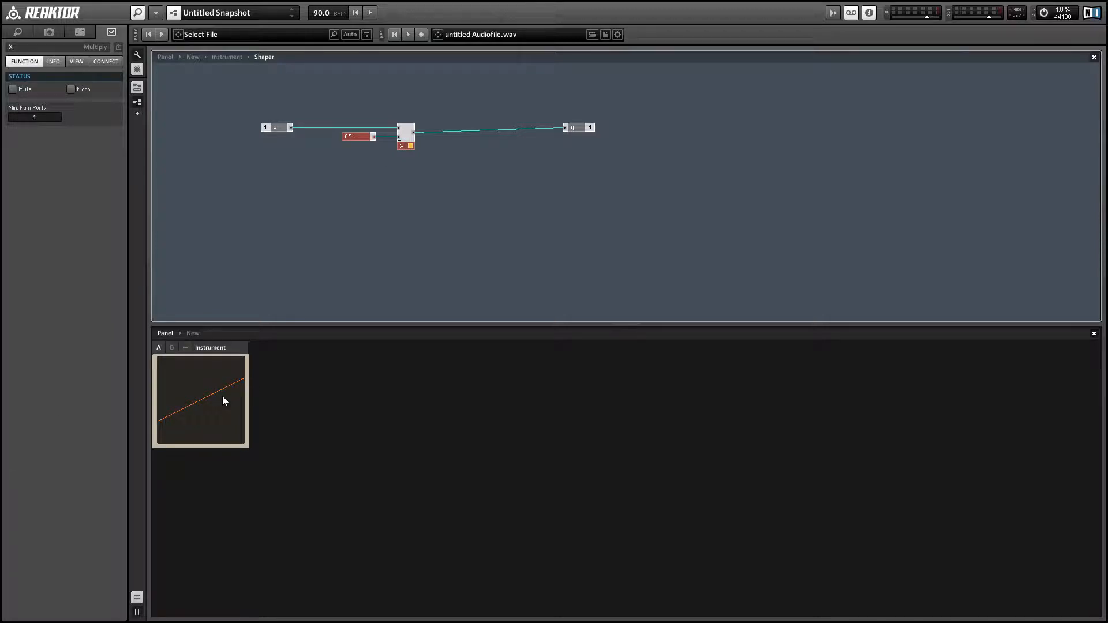
click(575, 133)
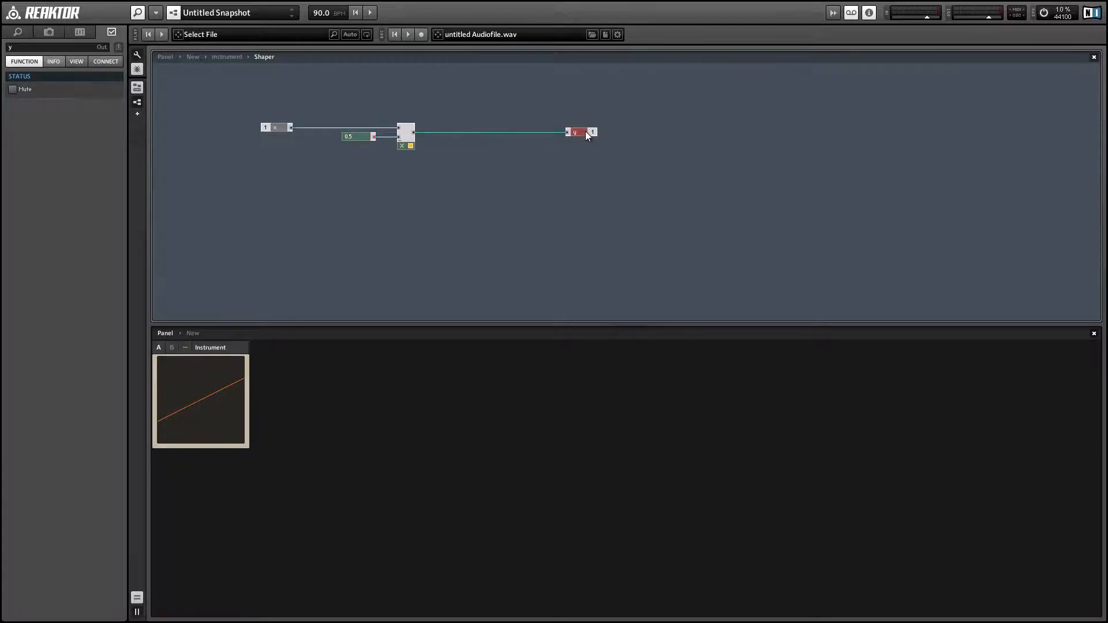
click(406, 133)
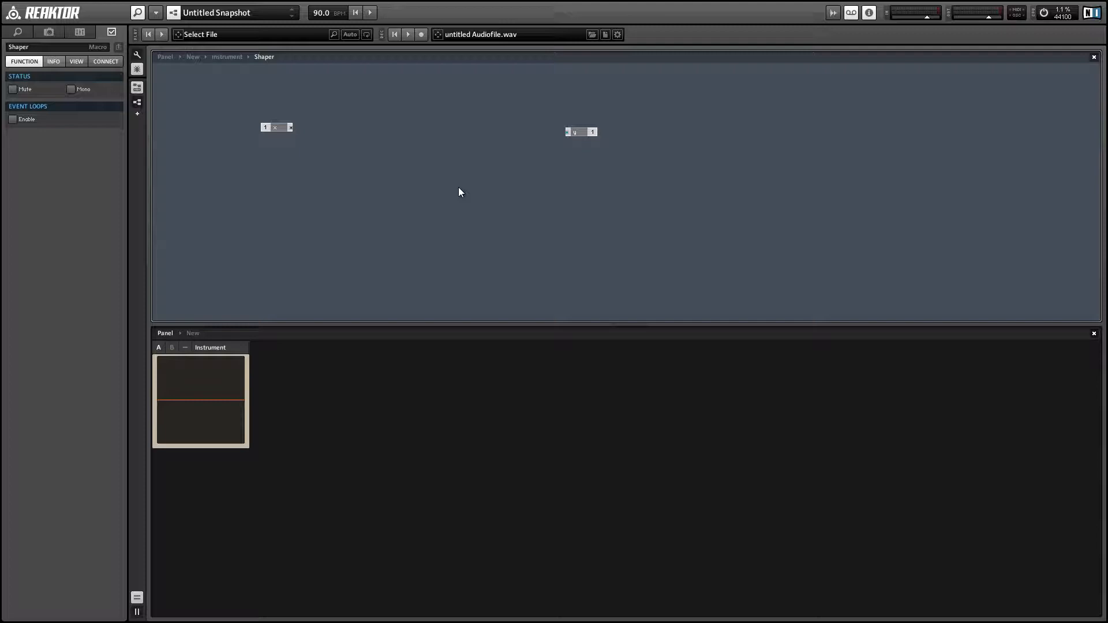
mouse_move(421, 105)
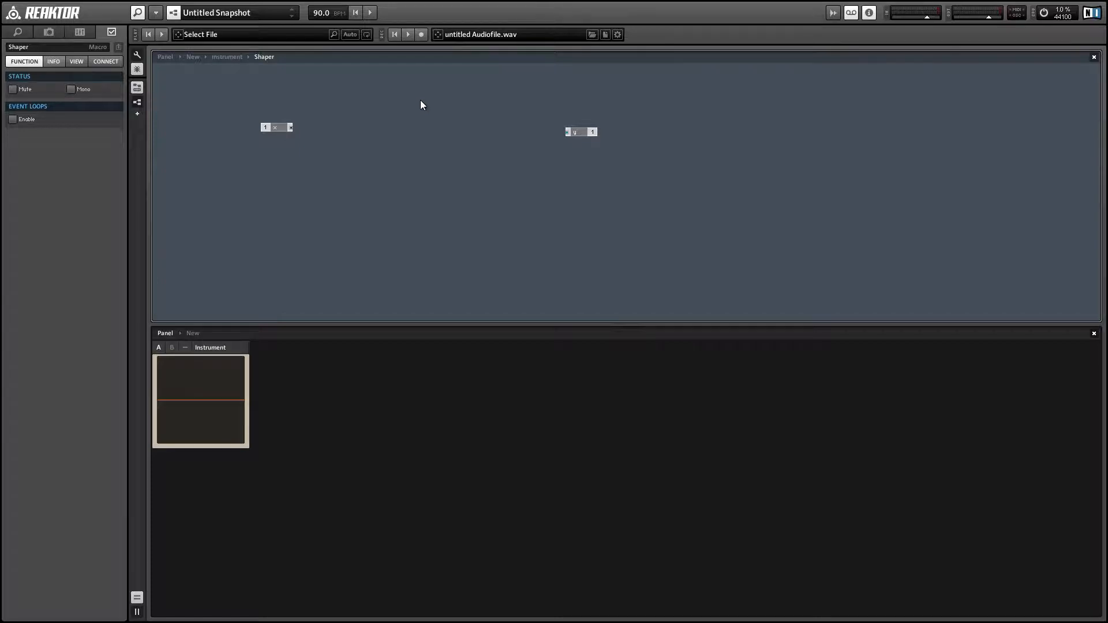
Step: Add a Rectify |x| module into an Add module with constant 1, and reposition the x input
right_click(423, 105)
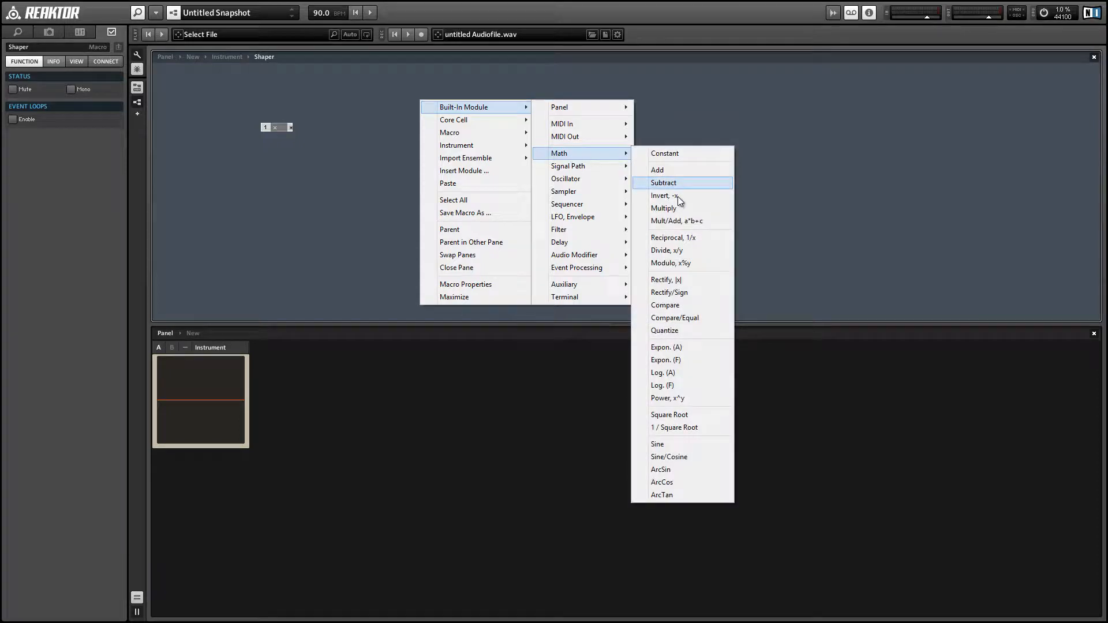
mouse_move(689, 271)
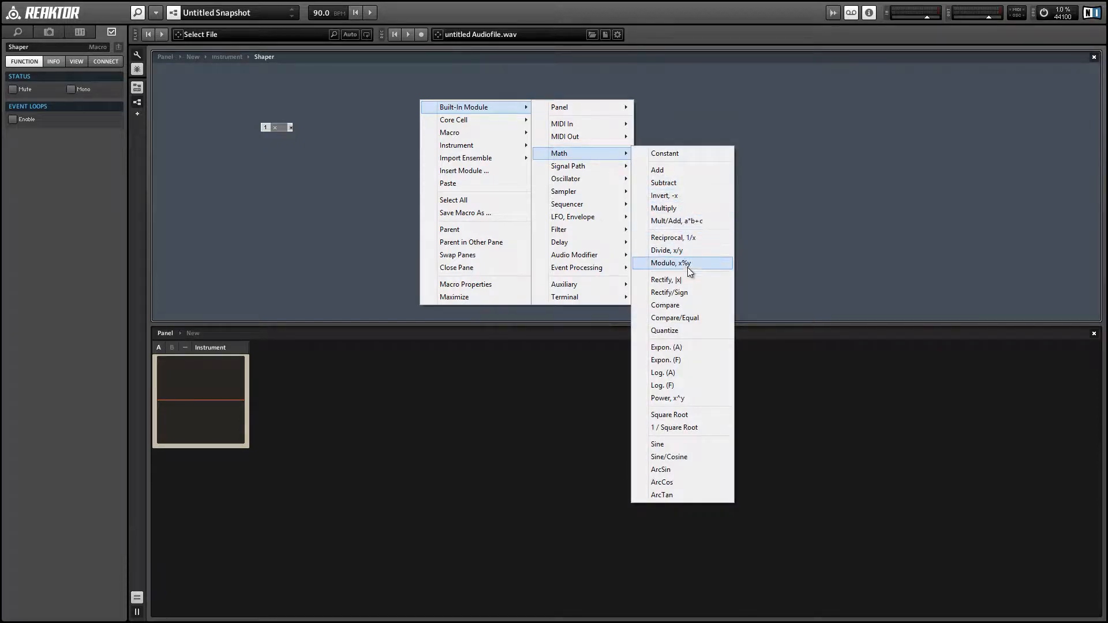
click(665, 279)
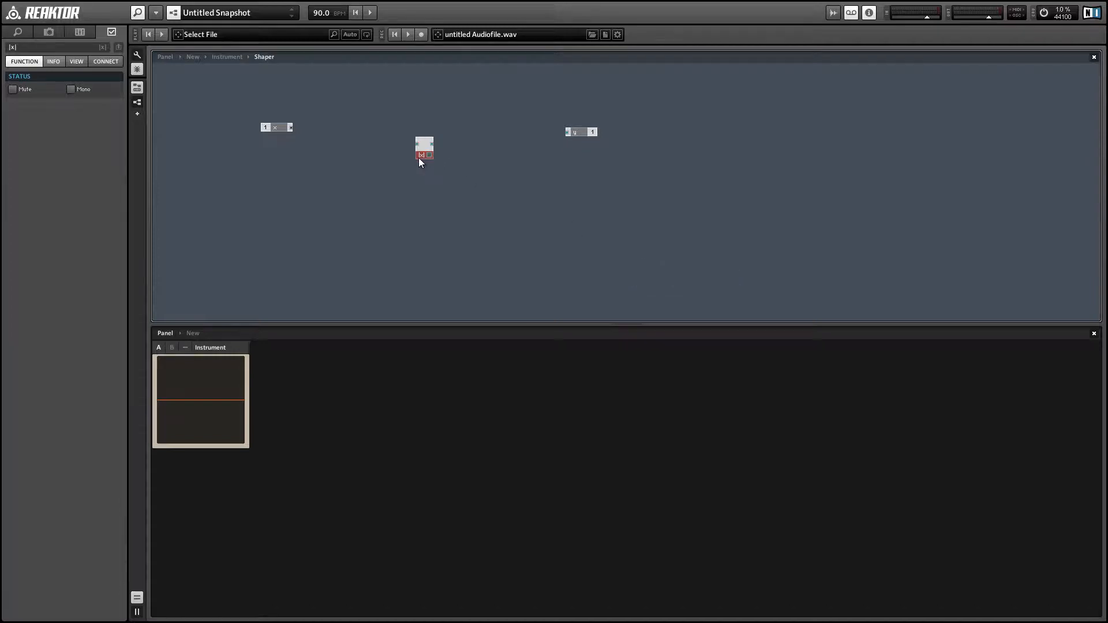
right_click(434, 136)
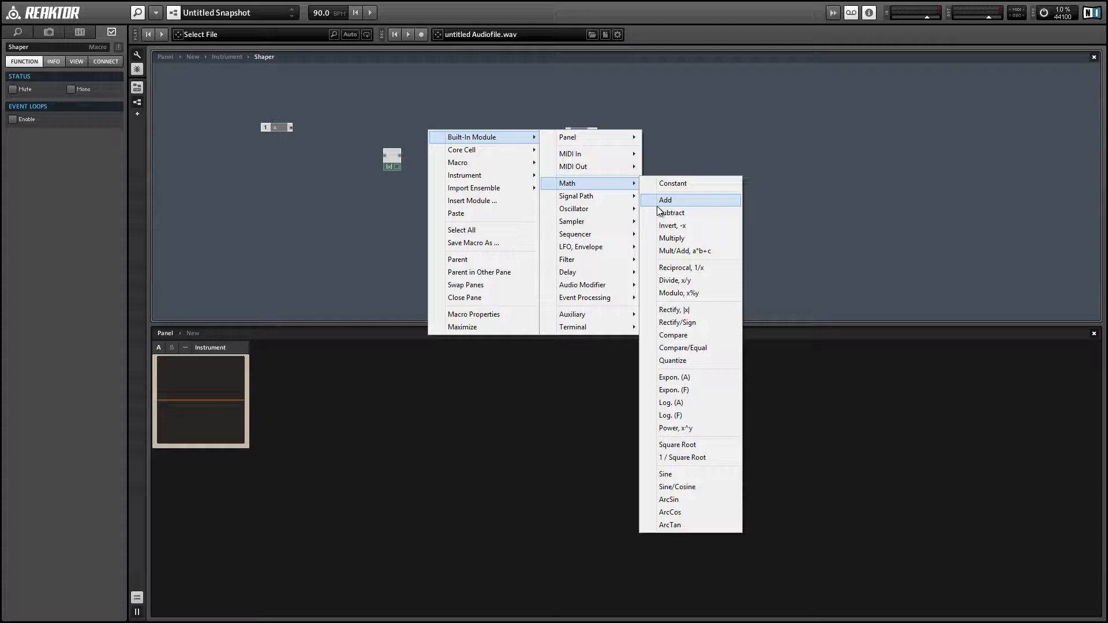
click(664, 200)
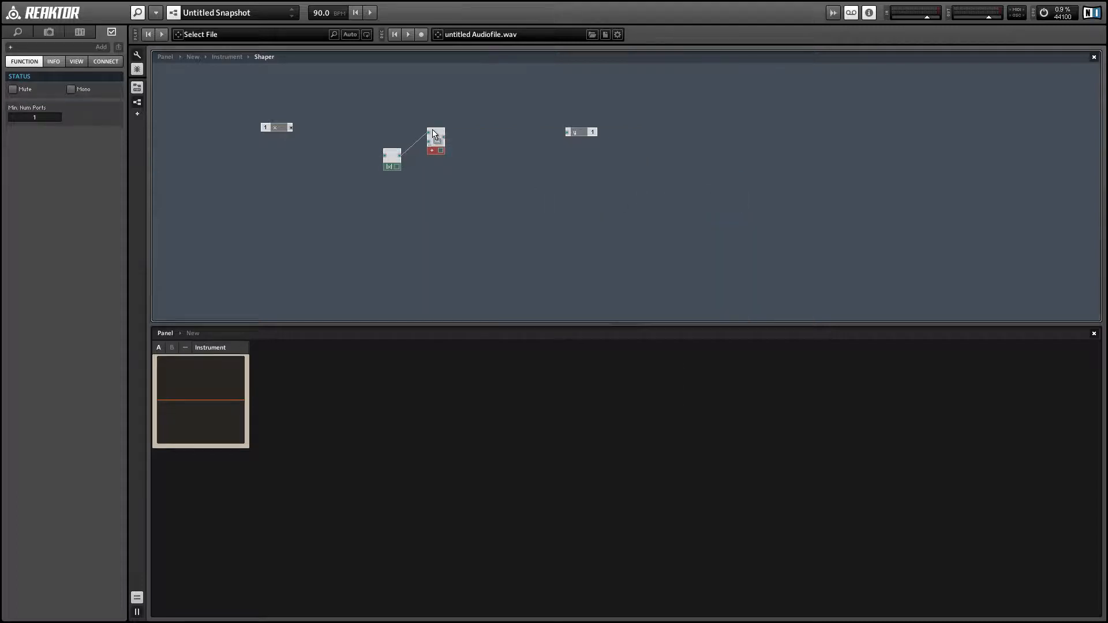
drag(436, 140, 445, 161)
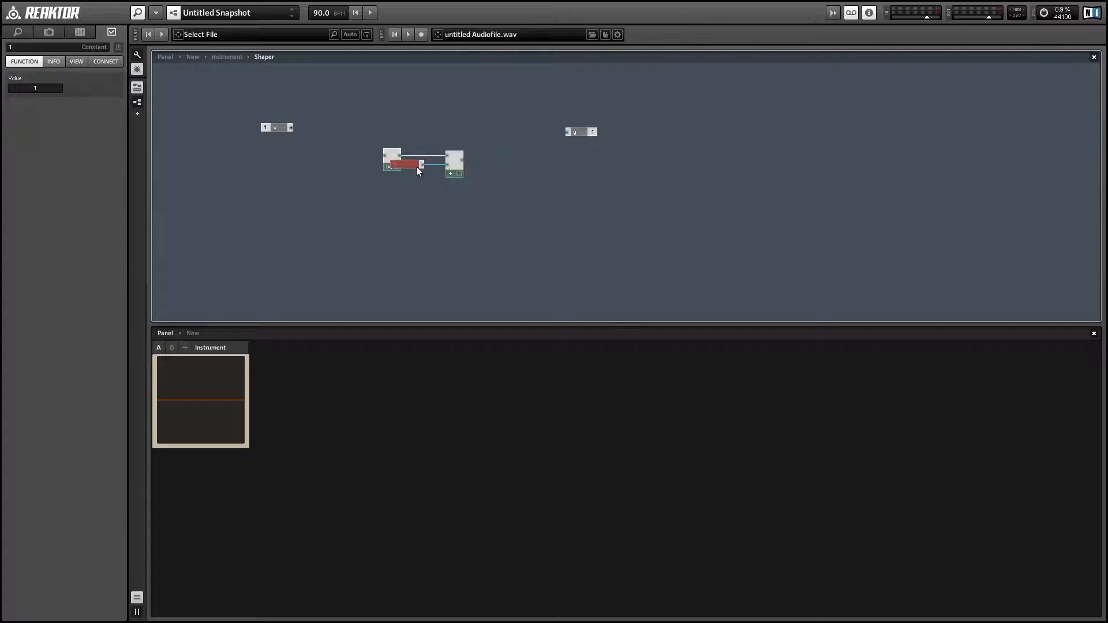
click(421, 163)
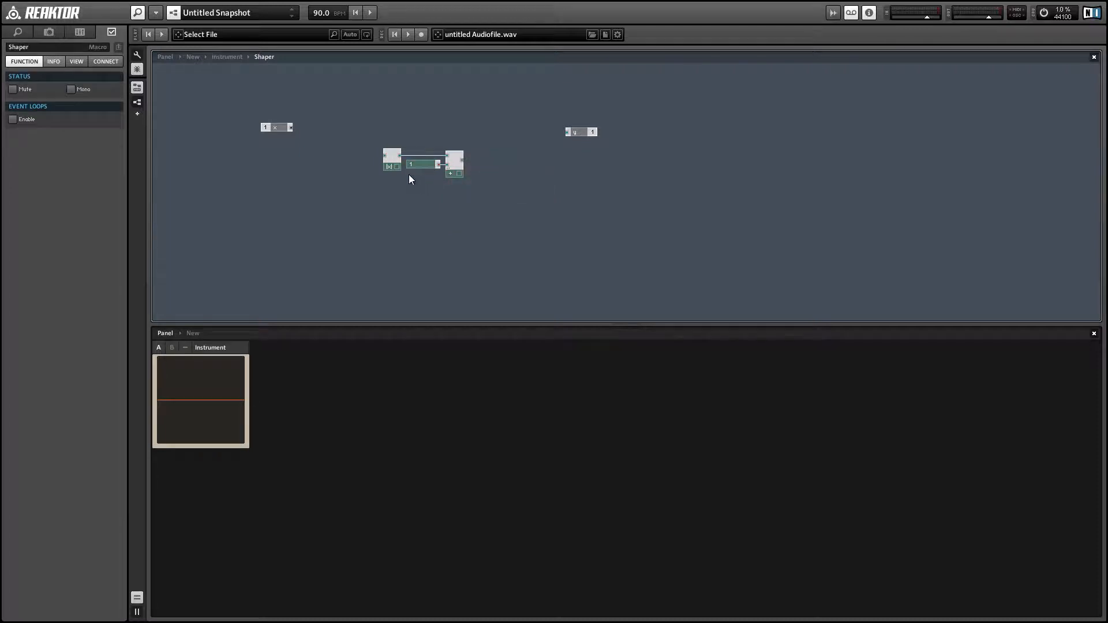
drag(276, 127, 336, 138)
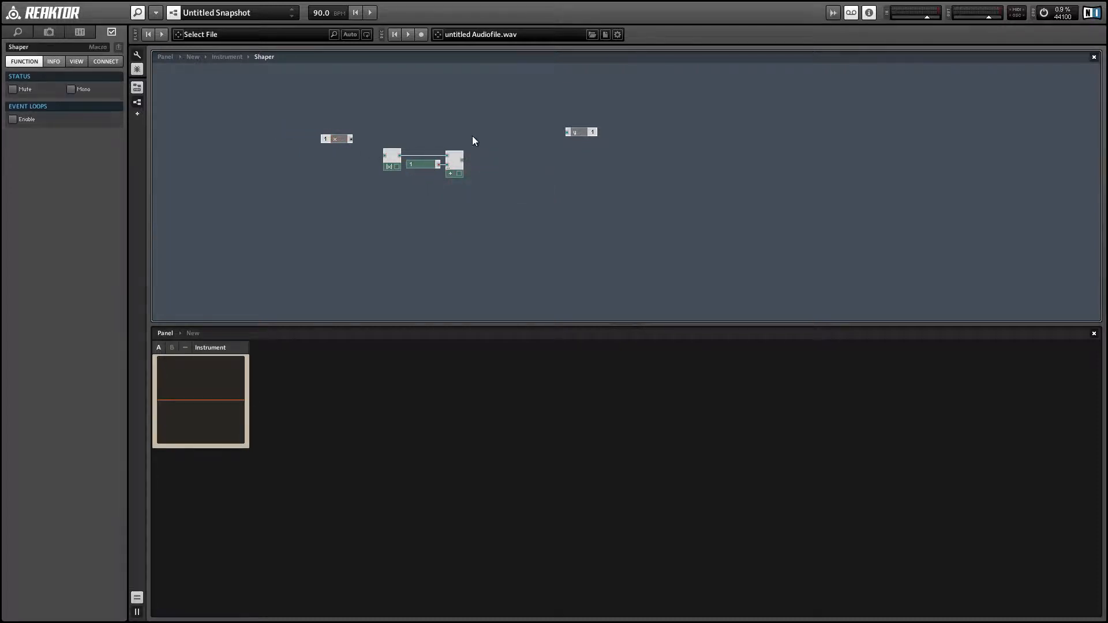
Step: Add a Divide module so y equals x/(|x|+1), then go back to the instrument structure
right_click(473, 141)
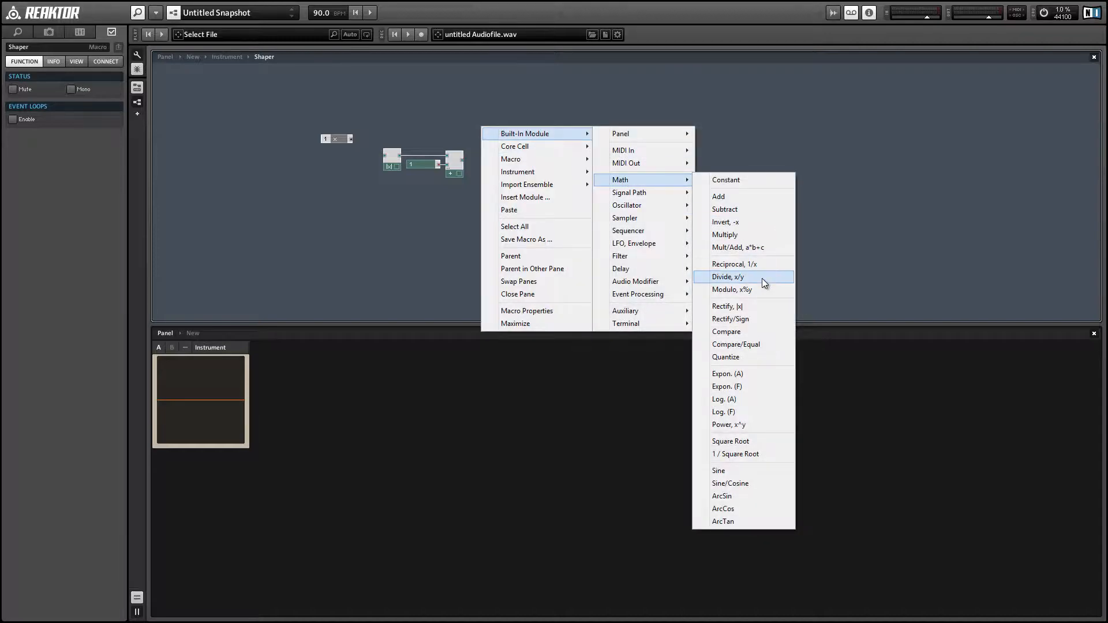
click(729, 277)
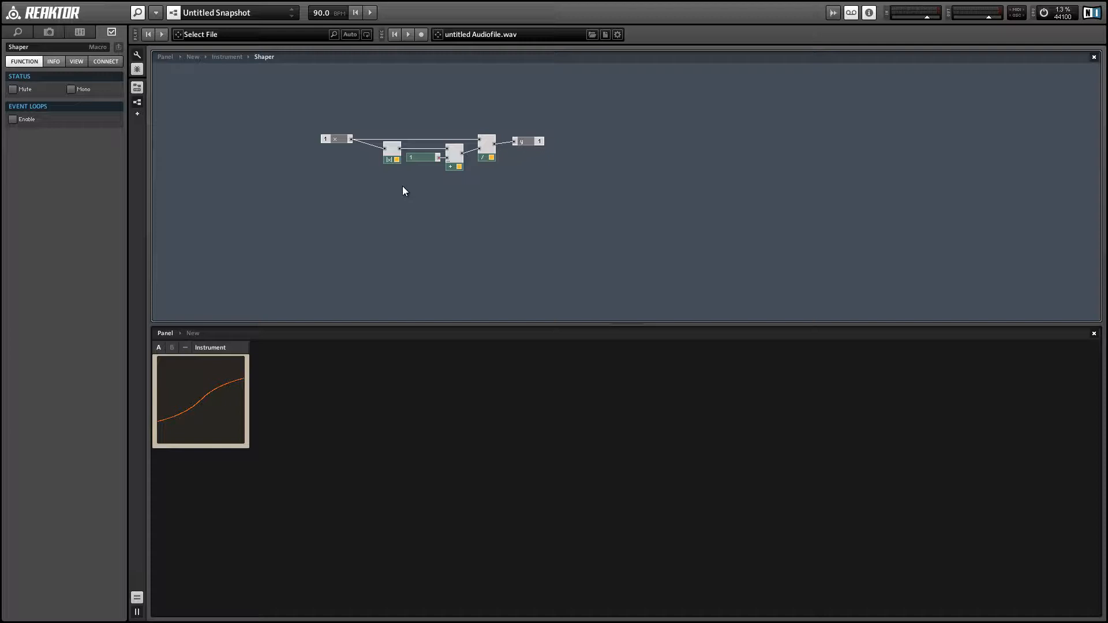
click(227, 56)
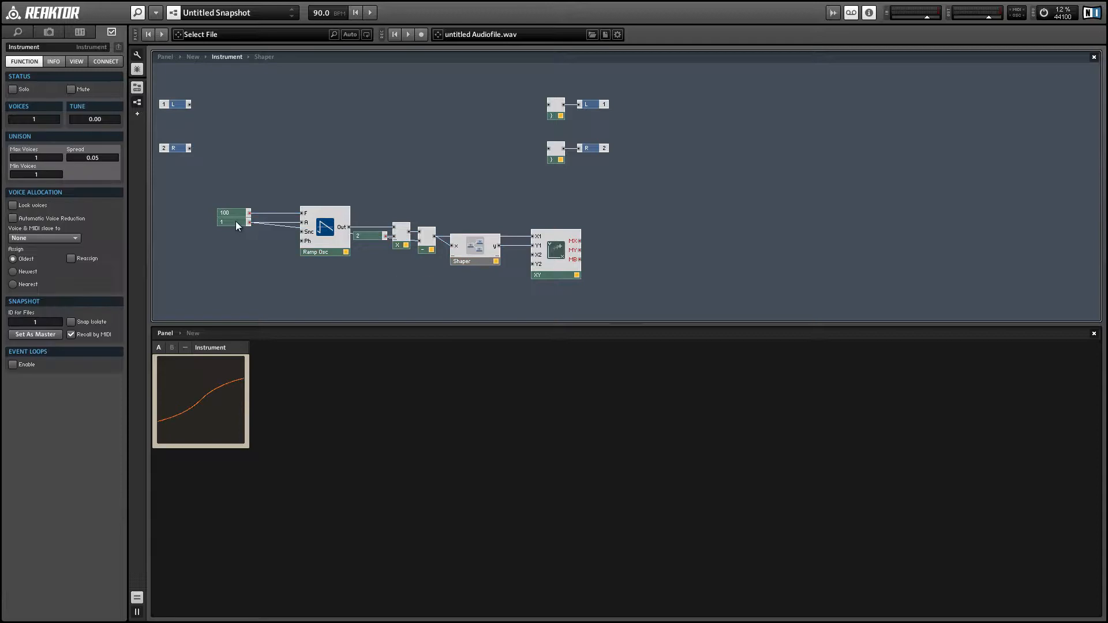
Step: Select the constant feeding the ramp oscillator's amplitude input
click(227, 221)
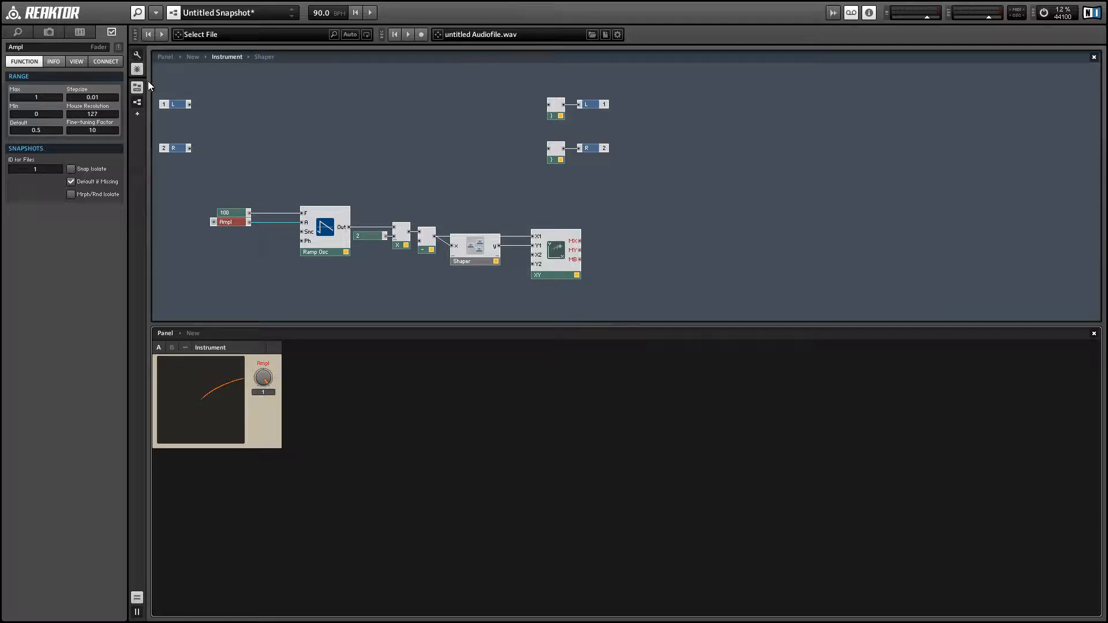
mouse_move(210, 170)
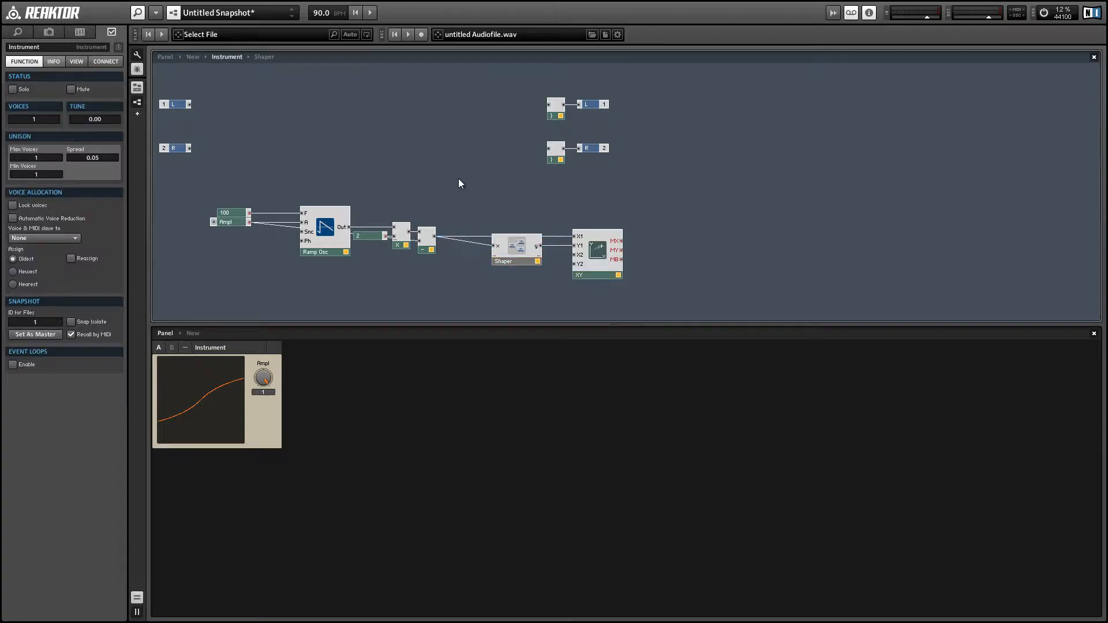
Step: Insert a Math Divide x/y module and wire it in before the Shaper
right_click(460, 184)
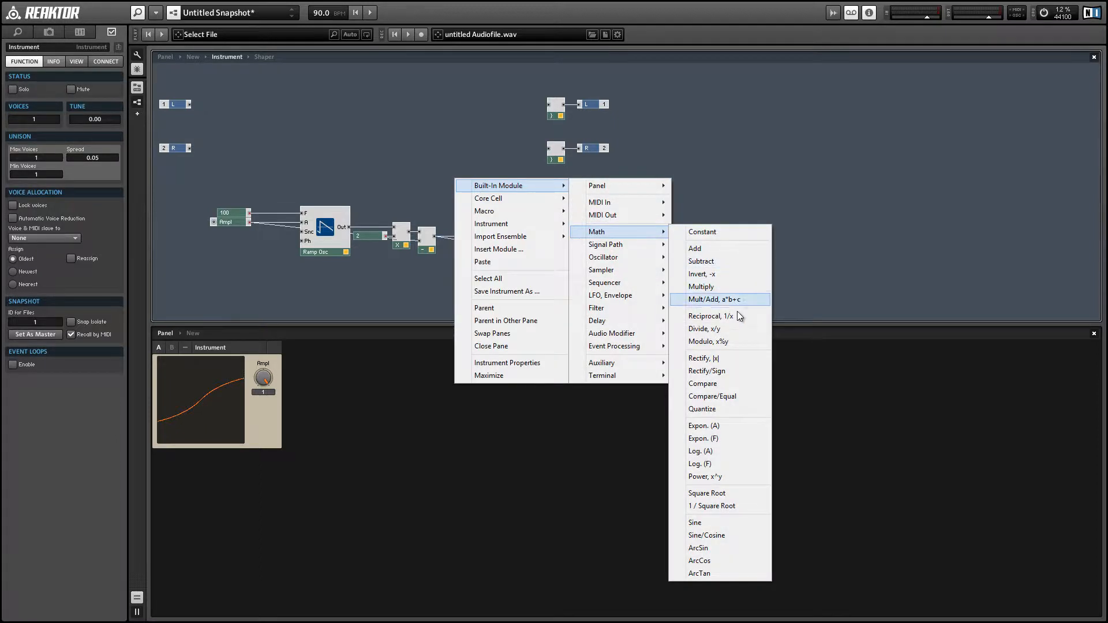
click(704, 329)
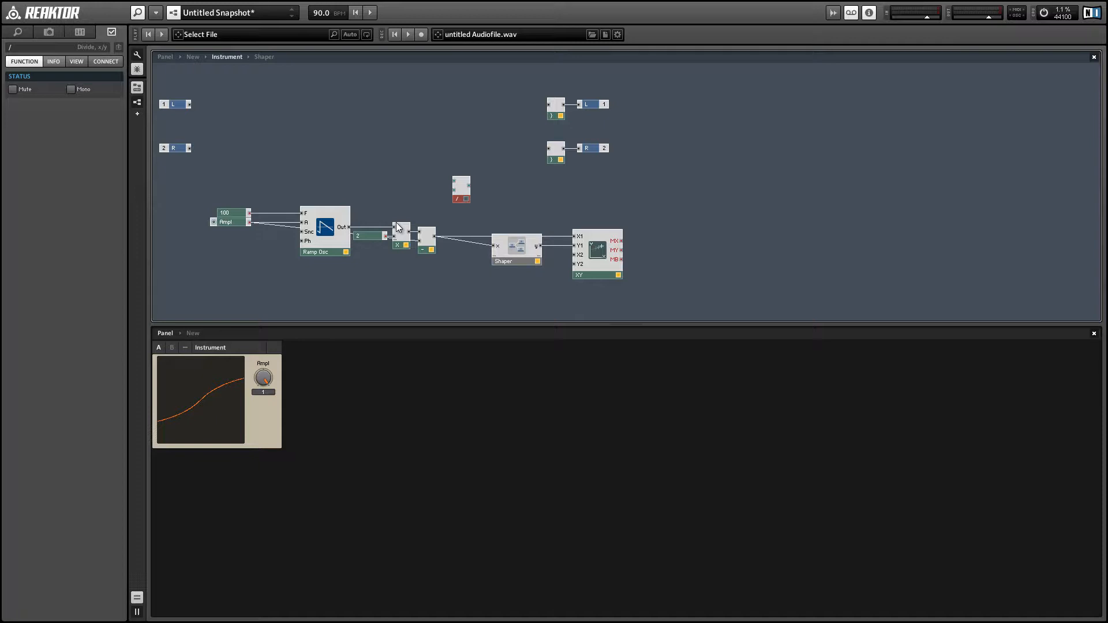
click(230, 221)
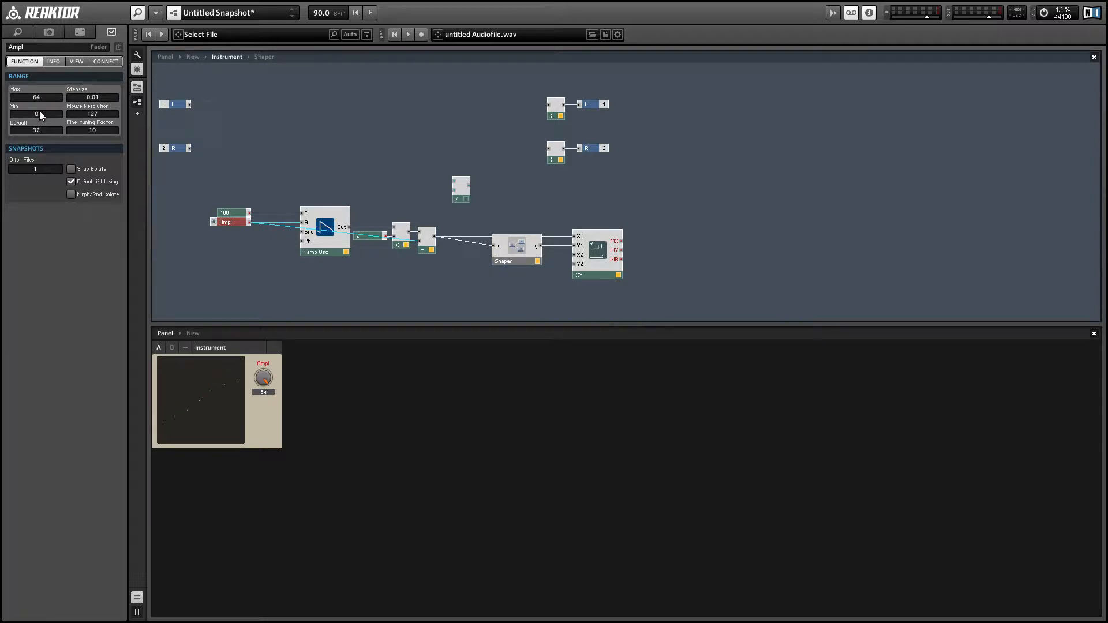
Step: Give the Ampl fader a range of Min 1 to Max 64, then open the Shaper macro
click(35, 114)
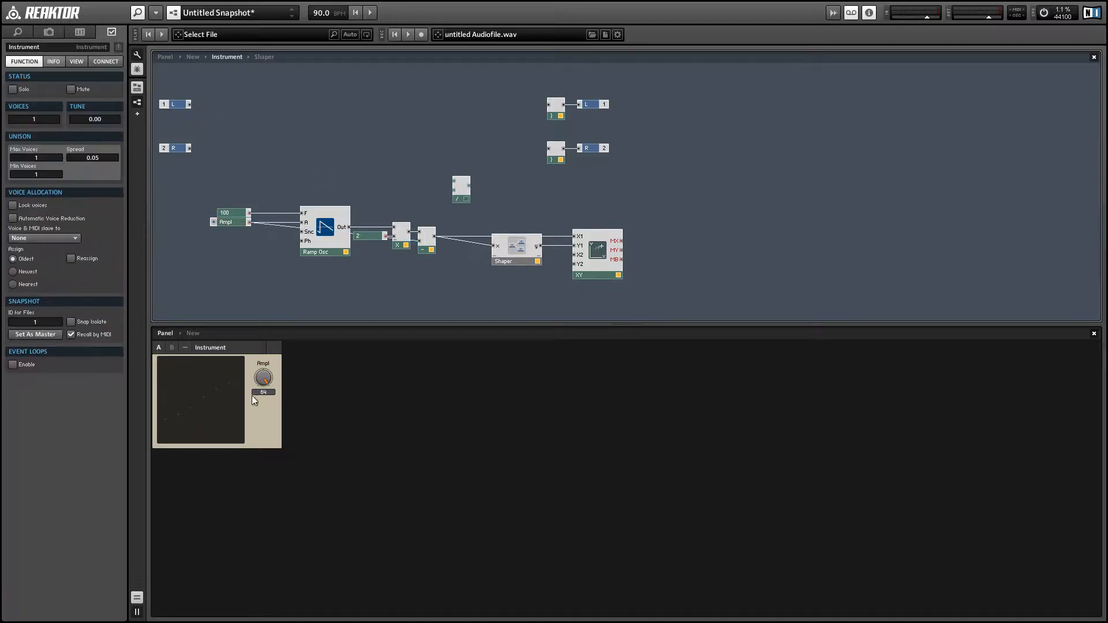
mouse_move(473, 259)
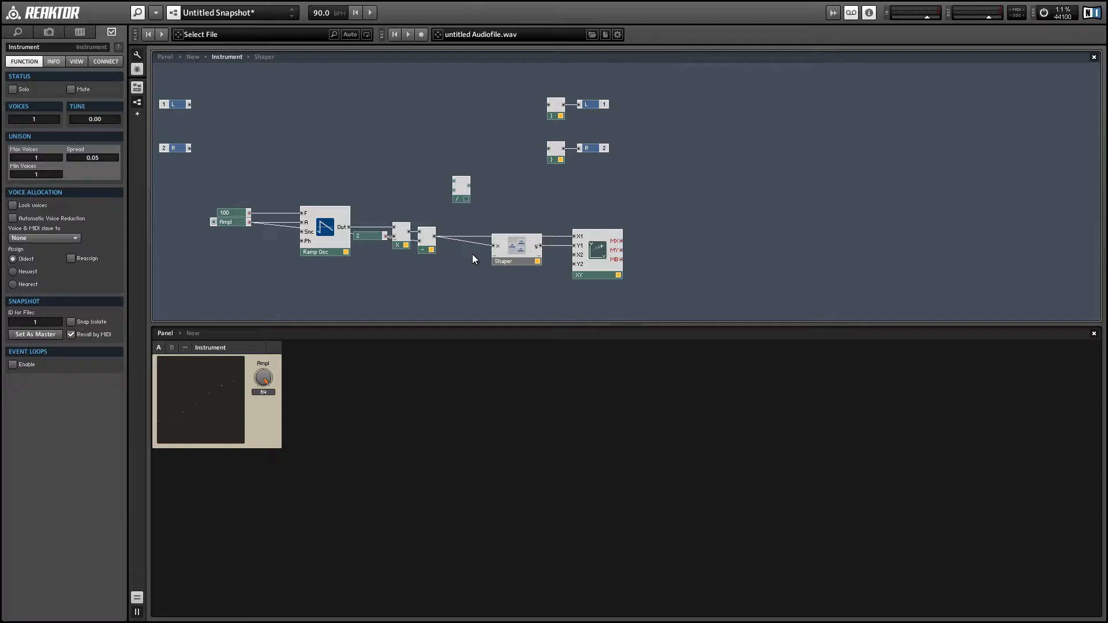
click(424, 238)
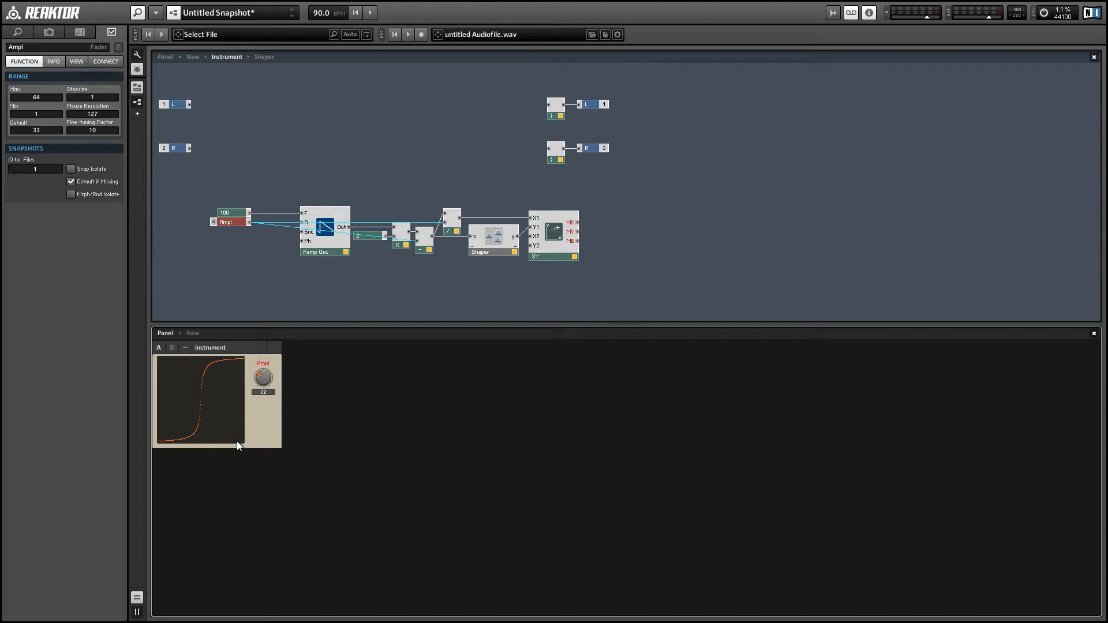
click(492, 237)
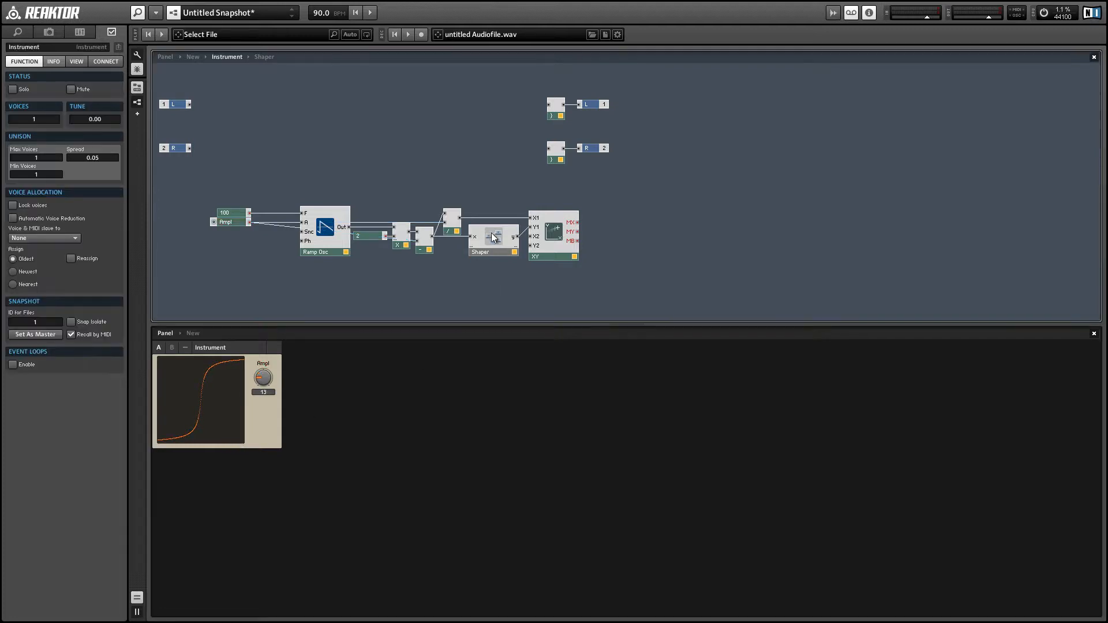
click(493, 237)
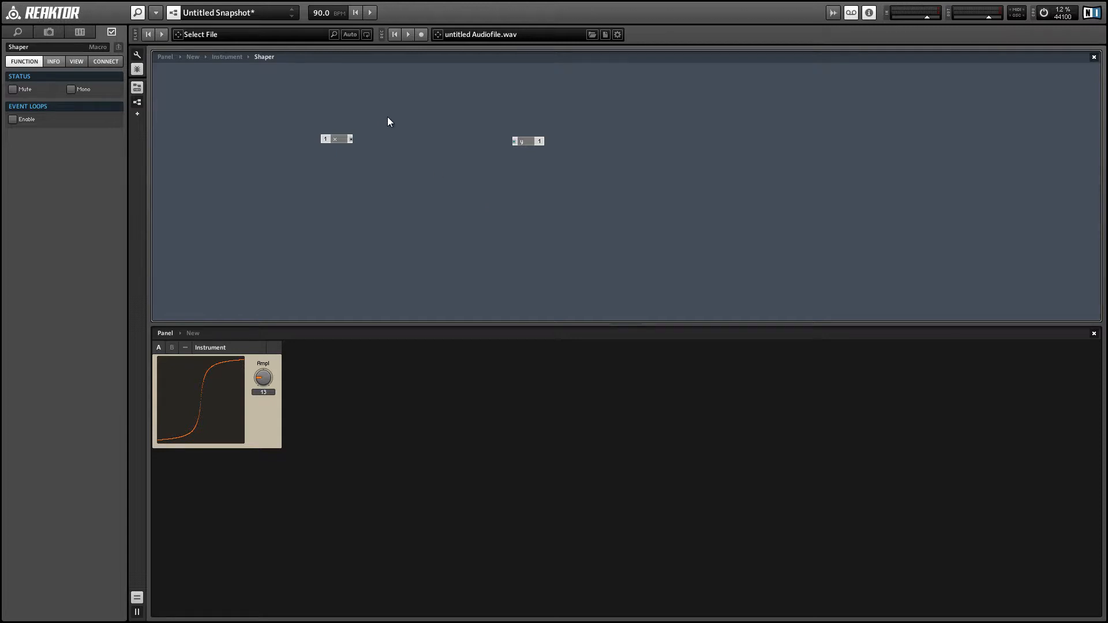
Step: Inside Shaper, compute y as ArcTan of x times a constant, then return to Instrument
right_click(387, 122)
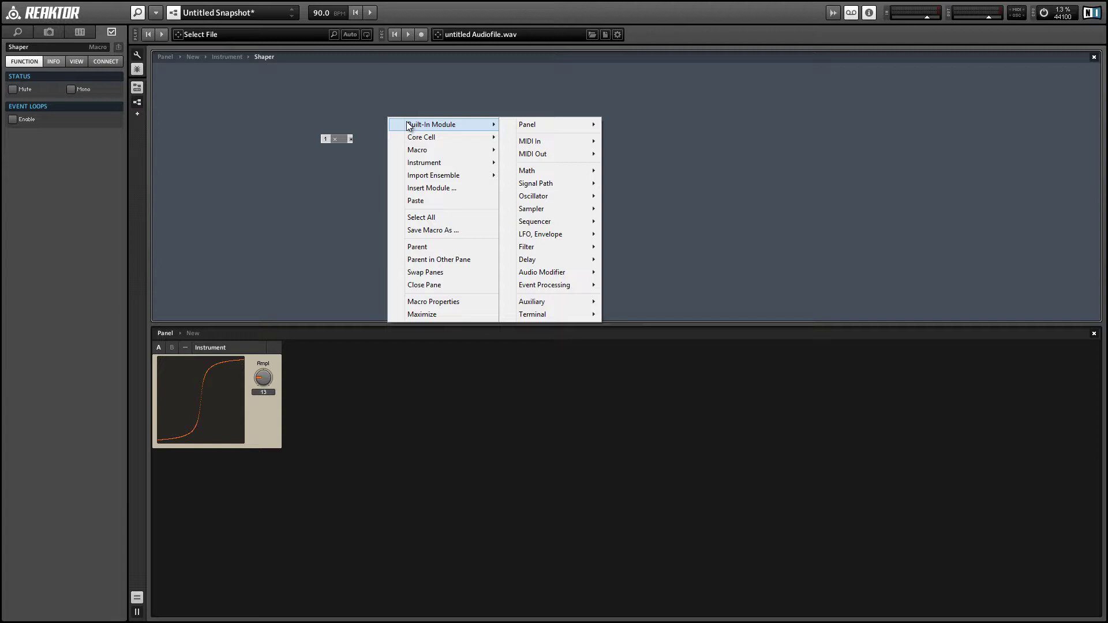
mouse_move(494, 133)
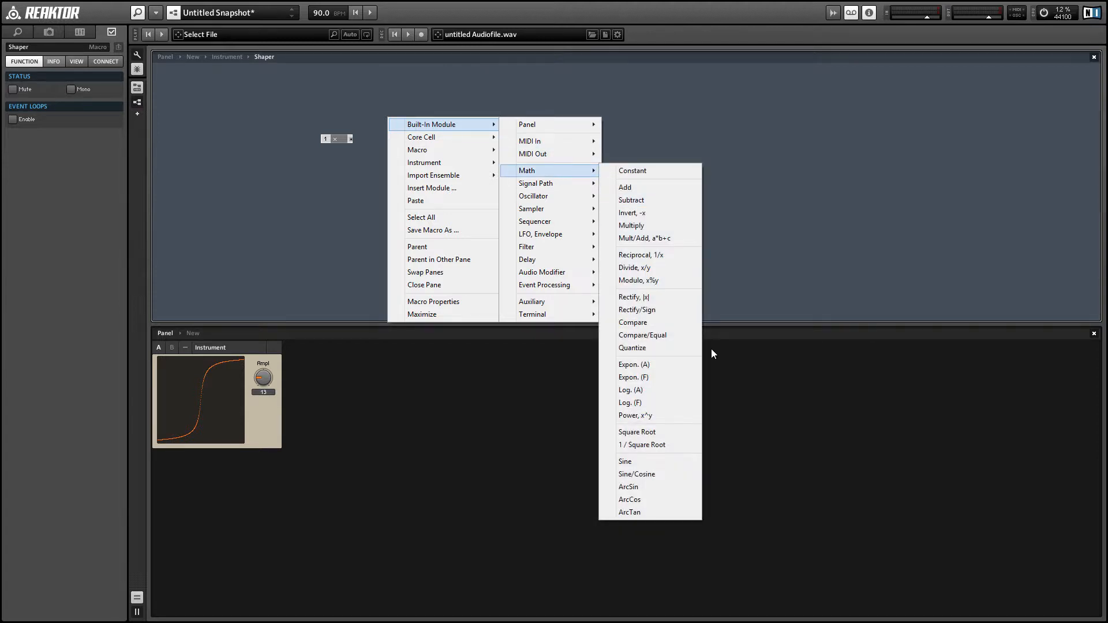
click(629, 512)
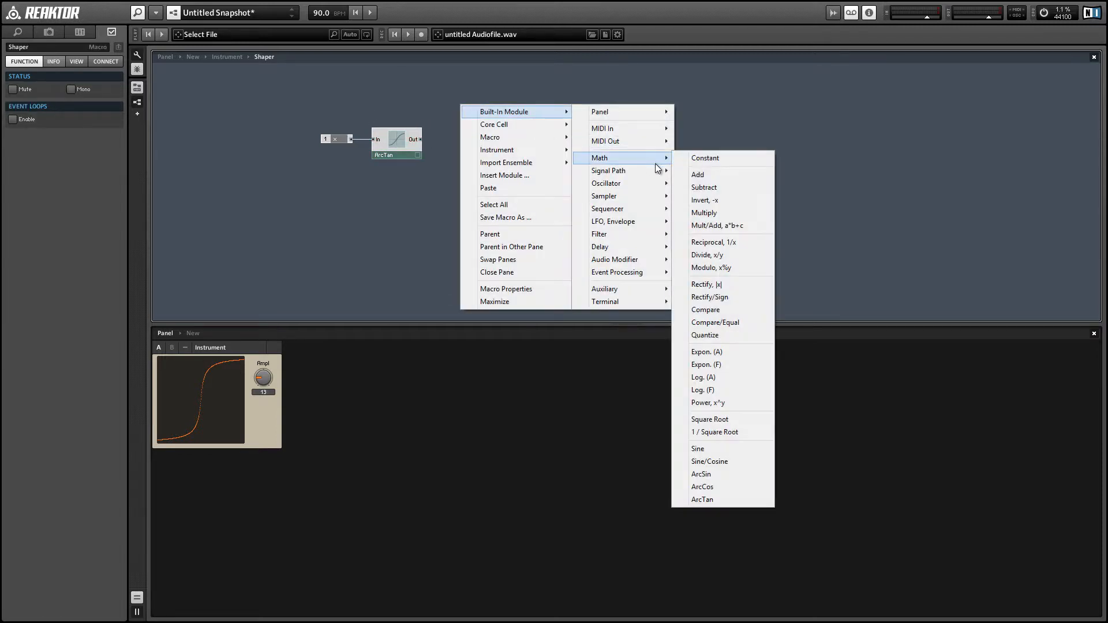
click(704, 213)
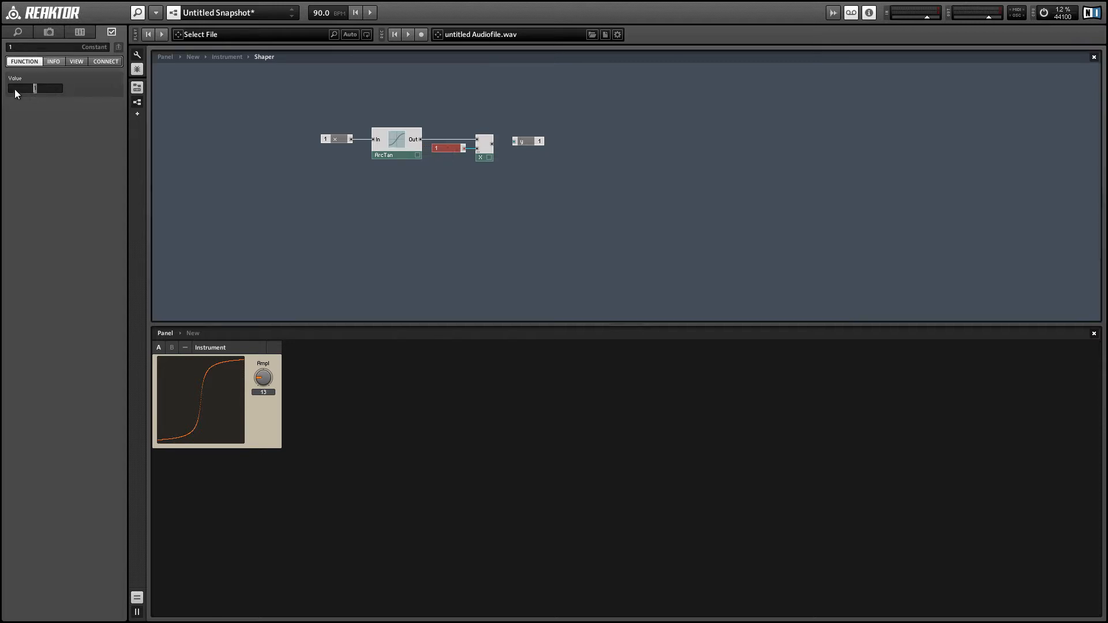
click(485, 142)
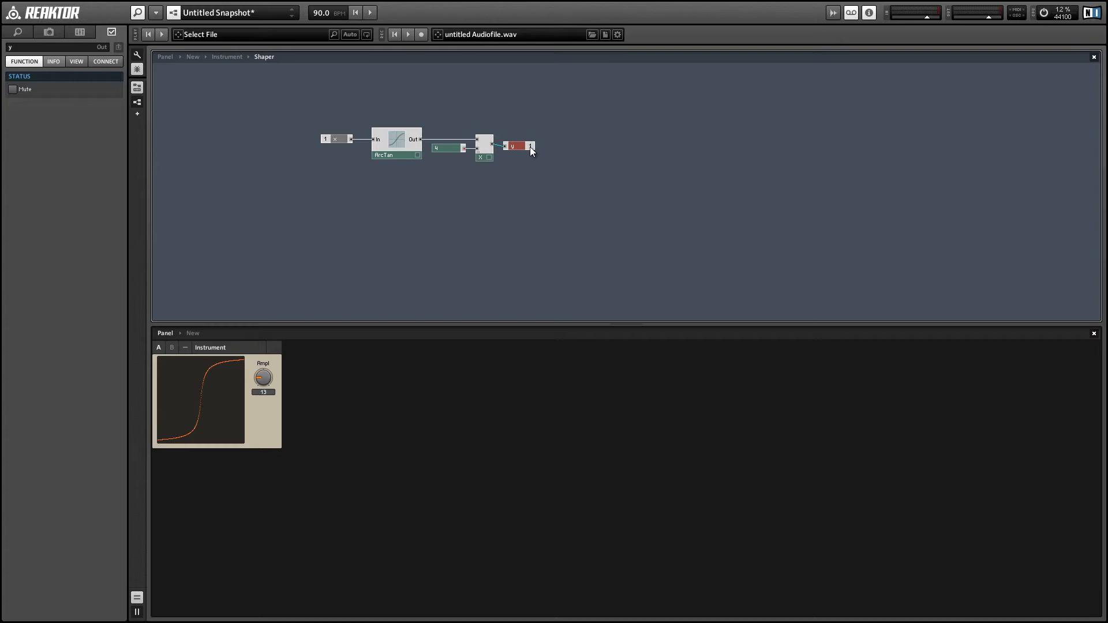
click(227, 57)
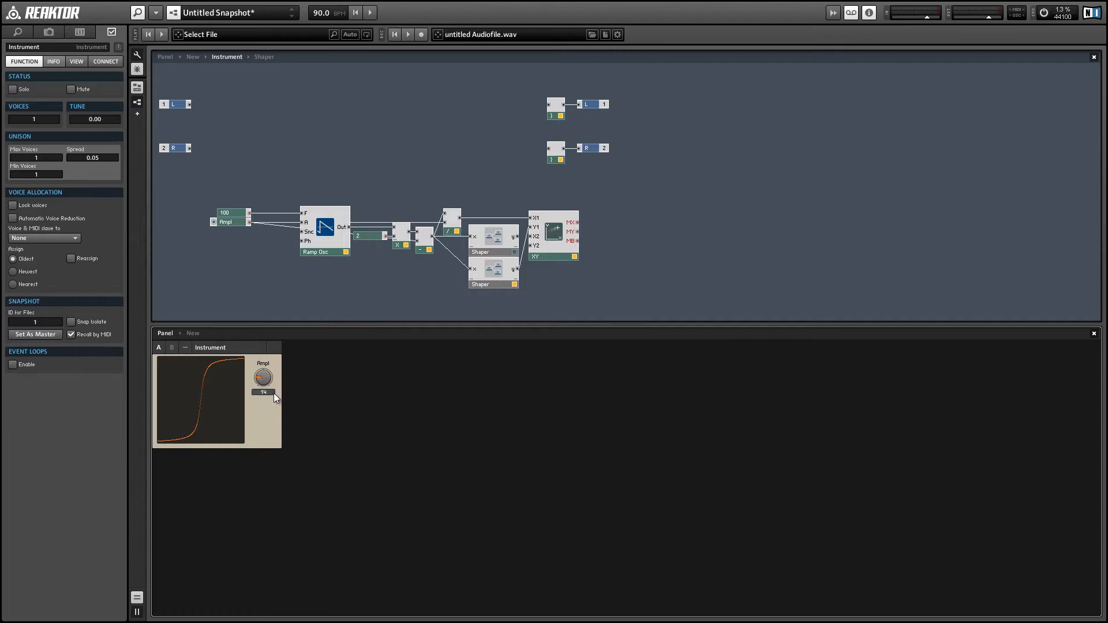
Step: Select the Ampl control in the instrument to show its connections
click(53, 62)
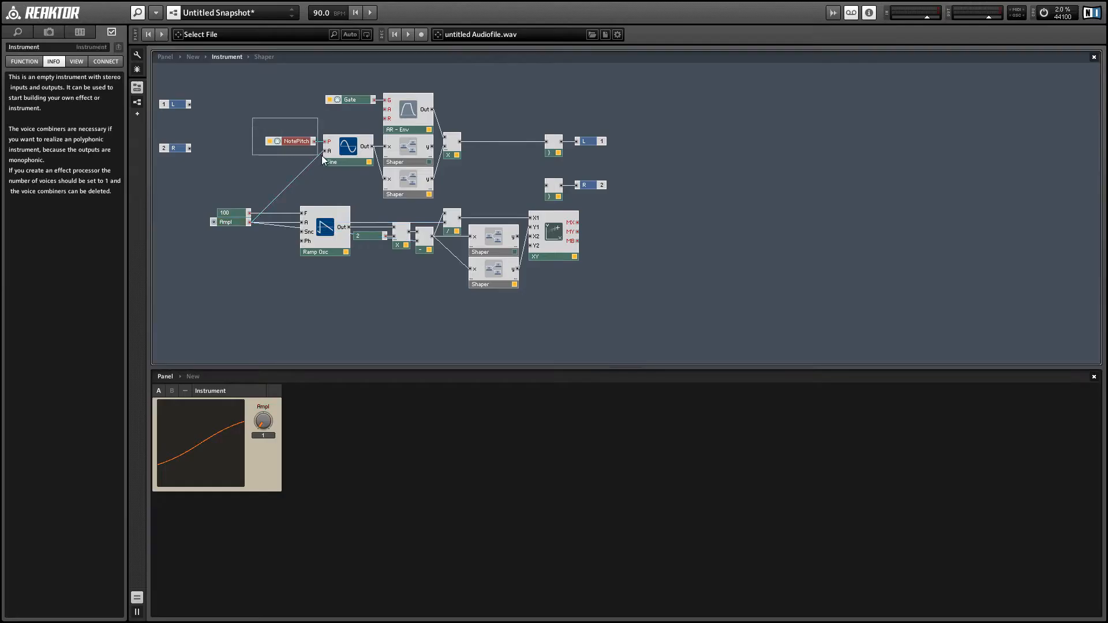
click(230, 221)
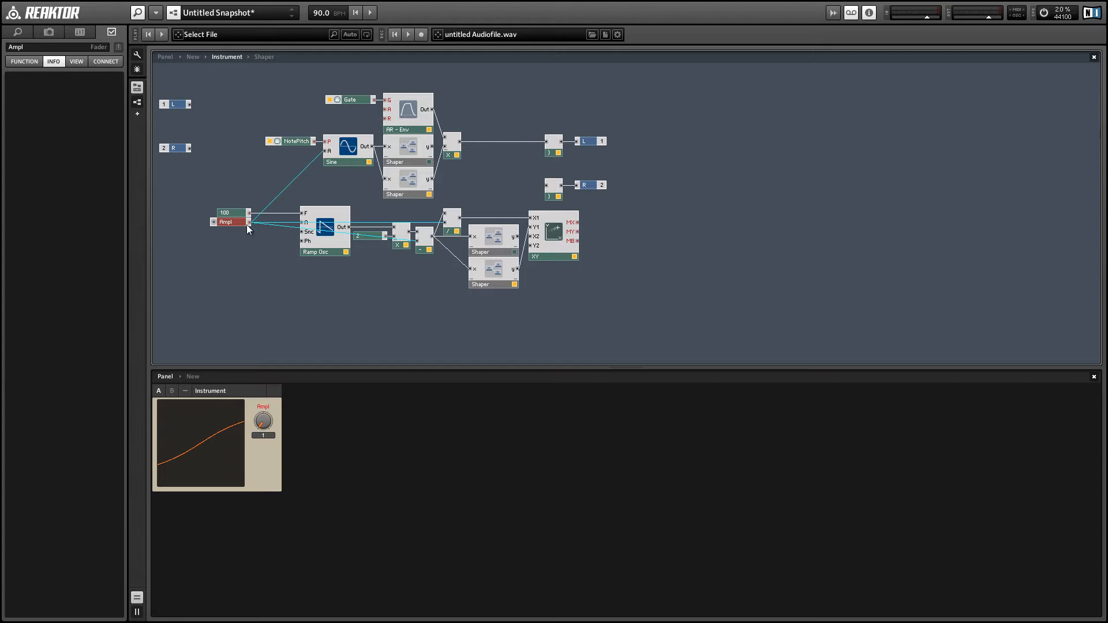
mouse_move(426, 214)
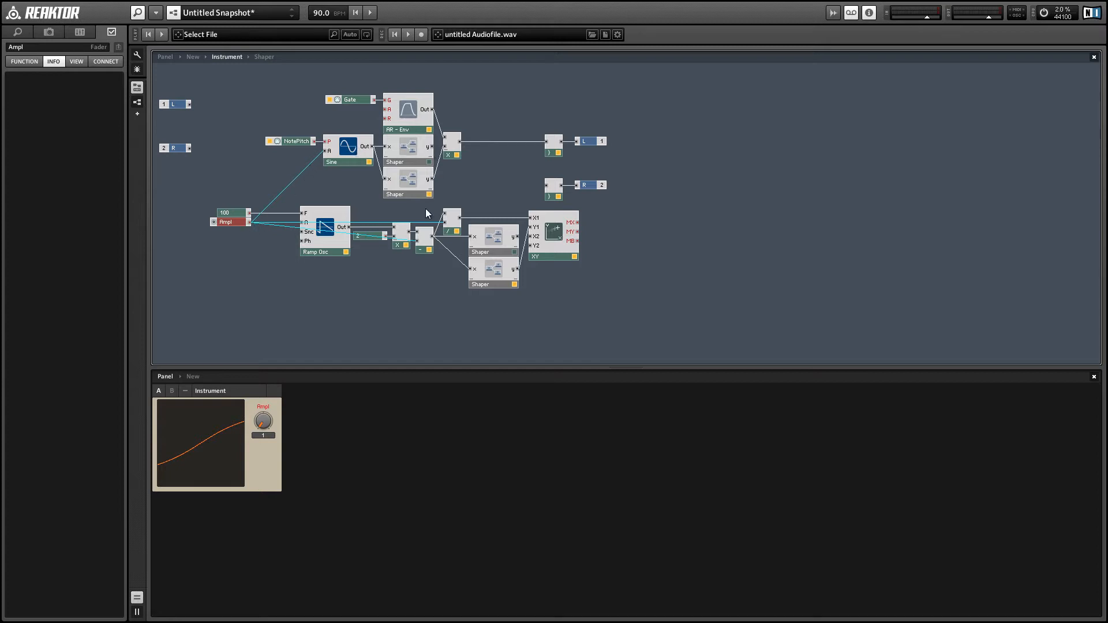
mouse_move(438, 141)
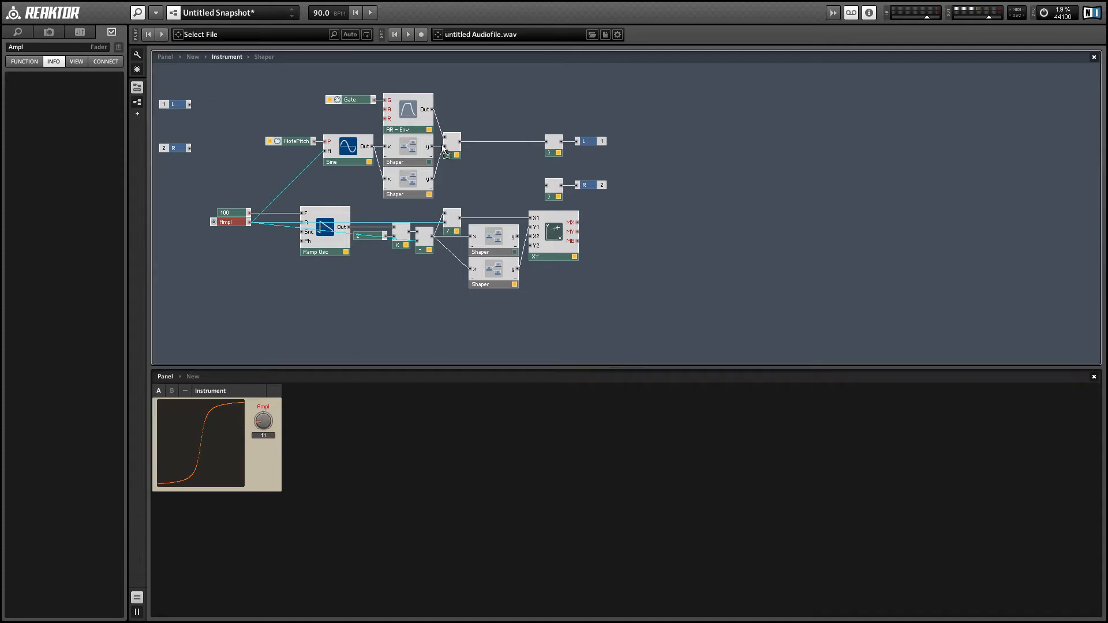
mouse_move(451, 149)
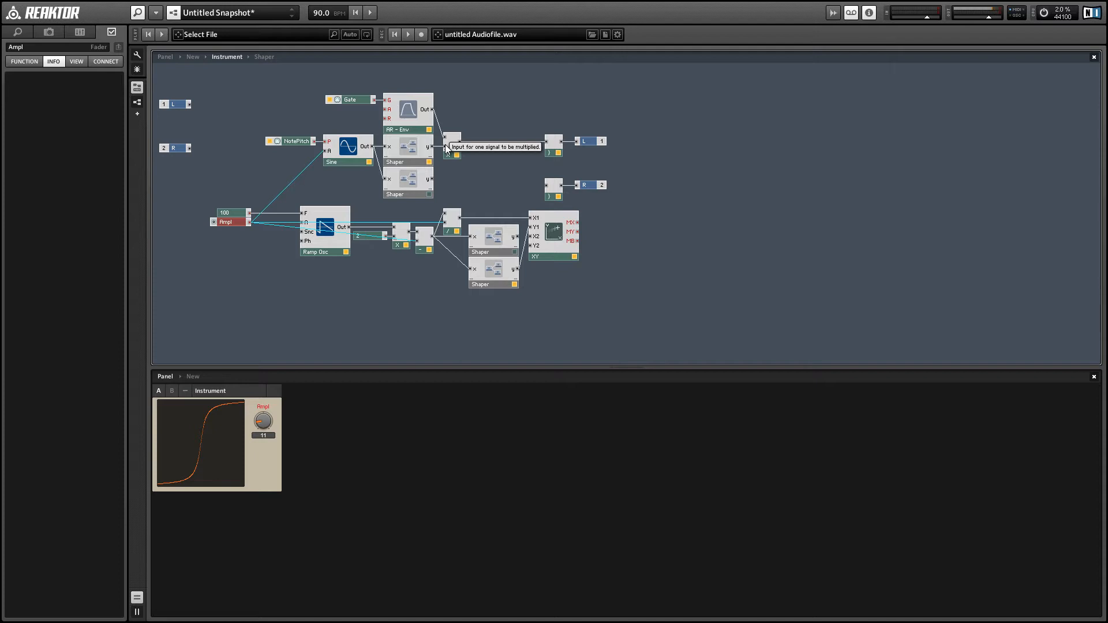
mouse_move(432, 179)
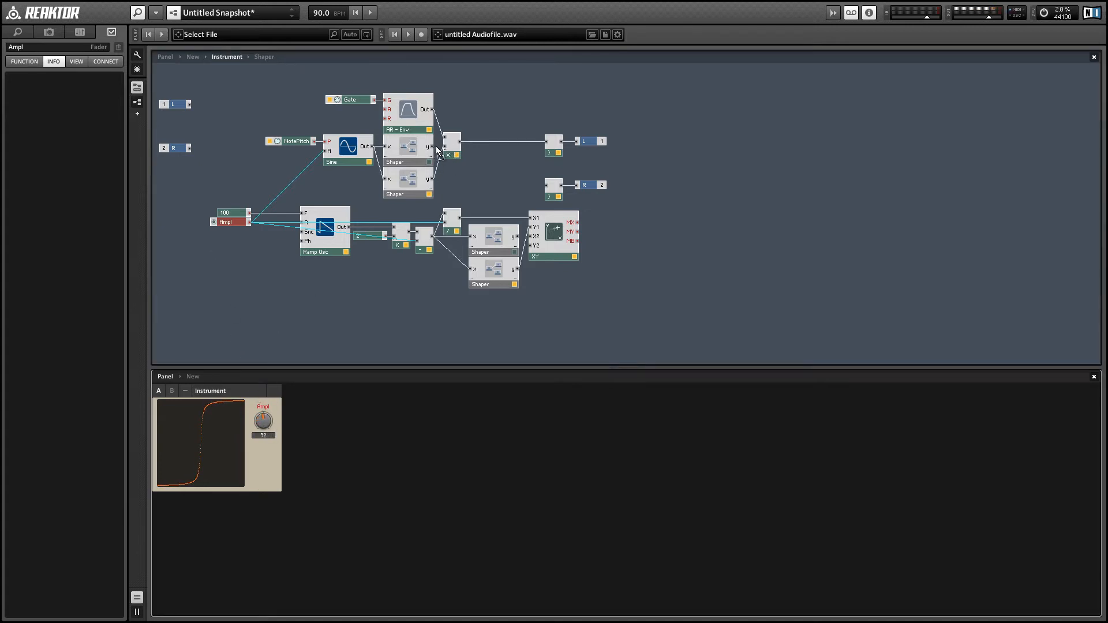
mouse_move(500, 204)
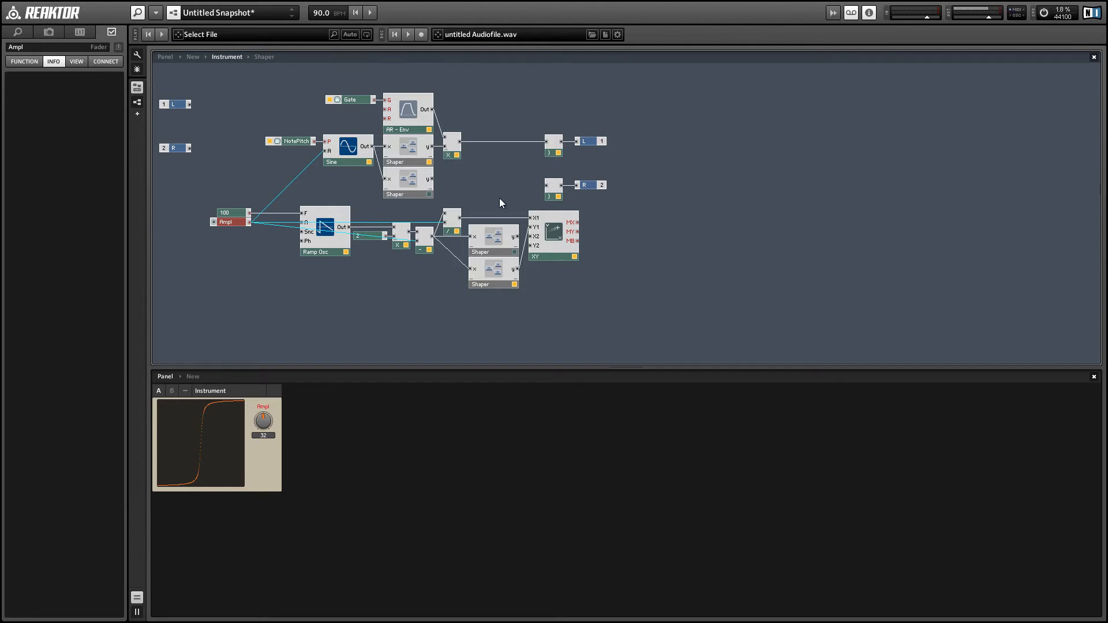